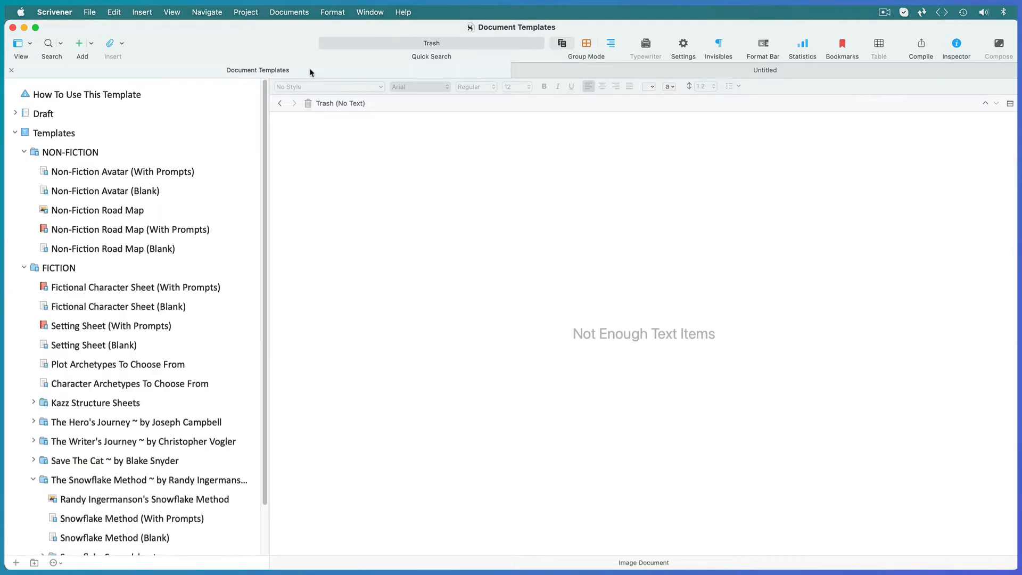
View the Fictional Character Sheet (With Prompts) template, then bring up the Project Templates chooser
{"action": "left_click", "coordinate": [135, 288]}
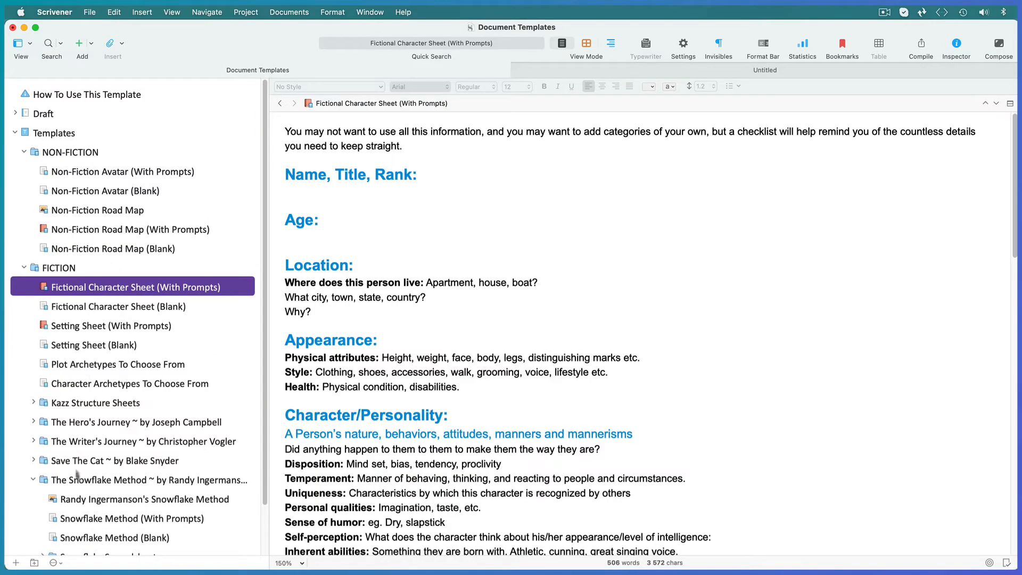
{"action": "left_click", "coordinate": [145, 499]}
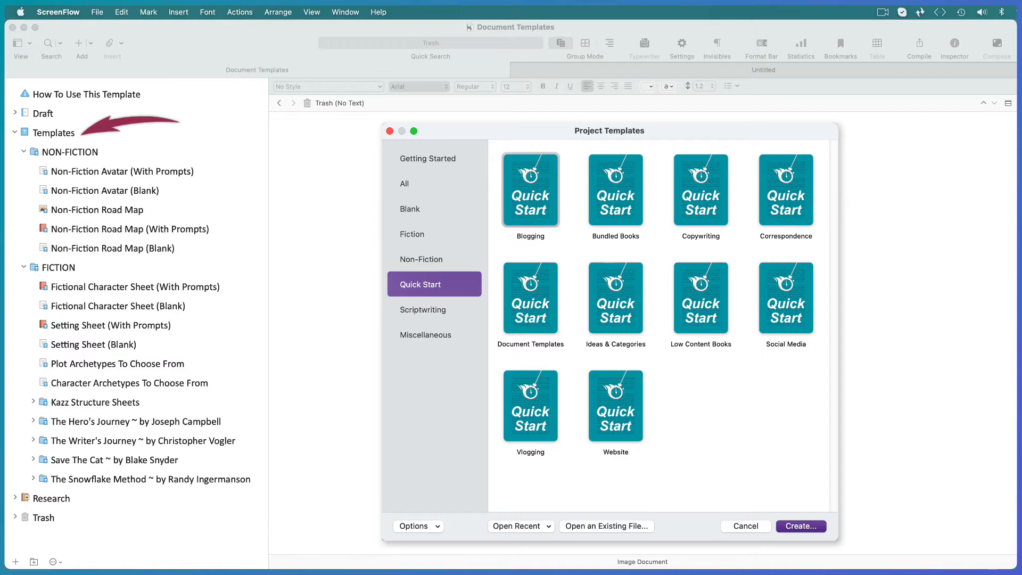
Browse the Scriptwriting and Fiction categories and create a project from the Novel template
{"action": "left_click", "coordinate": [744, 526]}
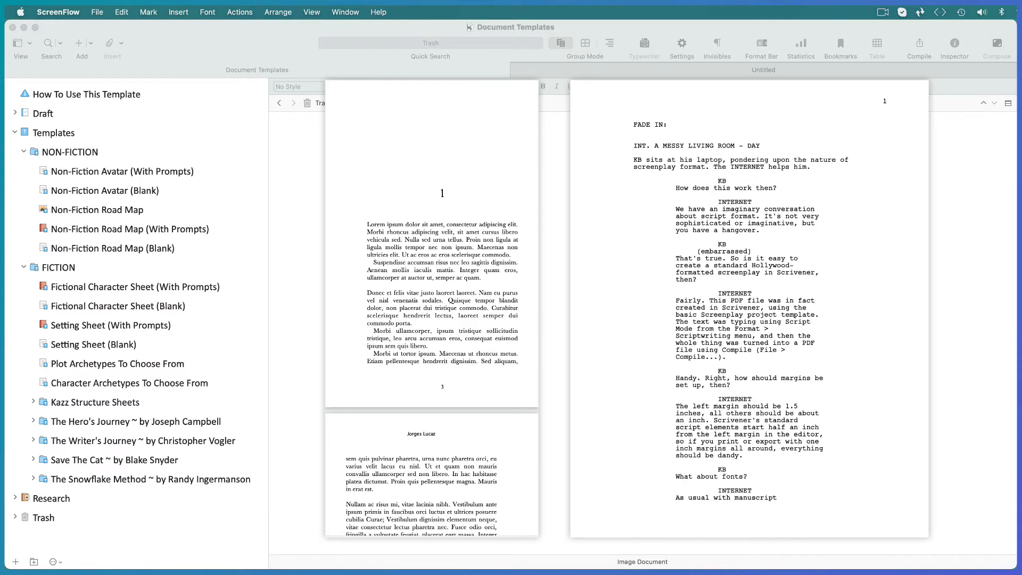
{"action": "left_click", "coordinate": [44, 517]}
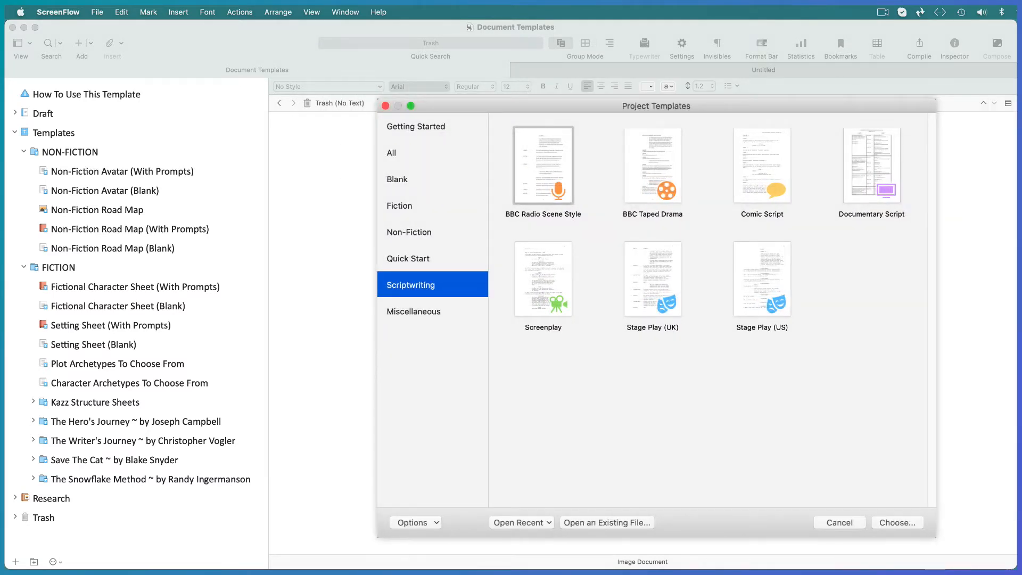
{"action": "left_click", "coordinate": [409, 232]}
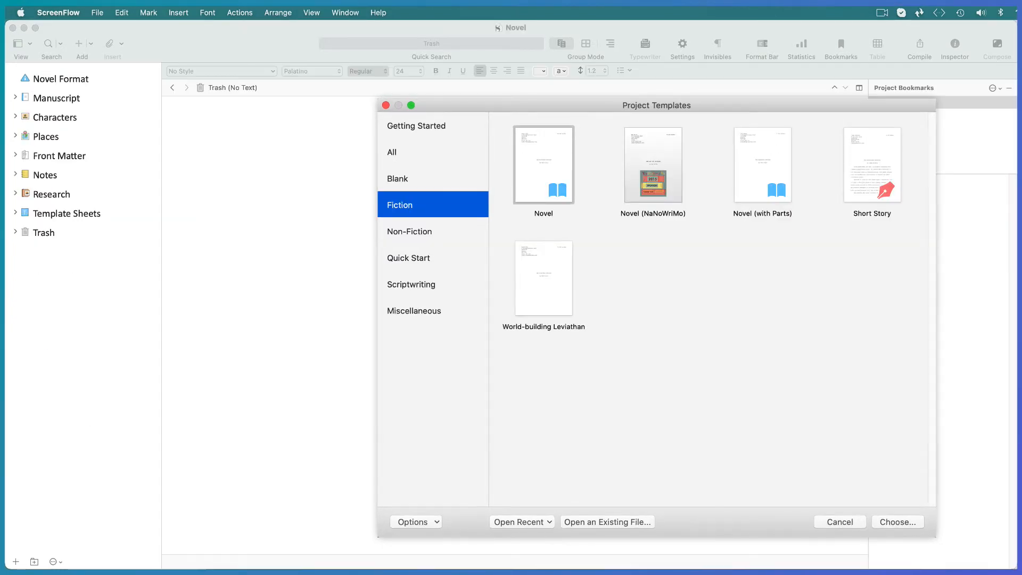
{"action": "left_click", "coordinate": [839, 521]}
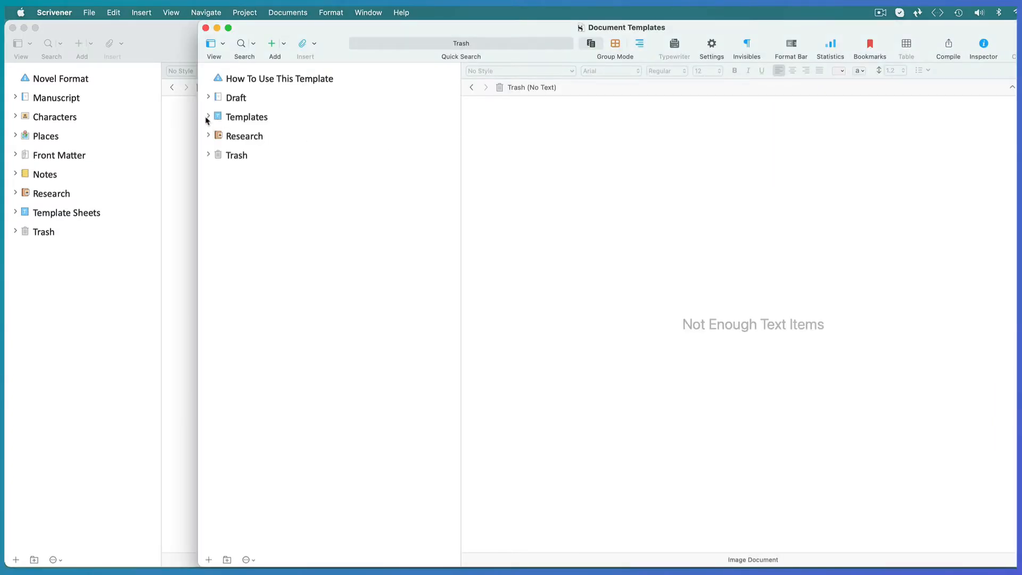
Expand Document Templates' Templates folder and drag it into the Novel project's binder
{"action": "left_click", "coordinate": [209, 116]}
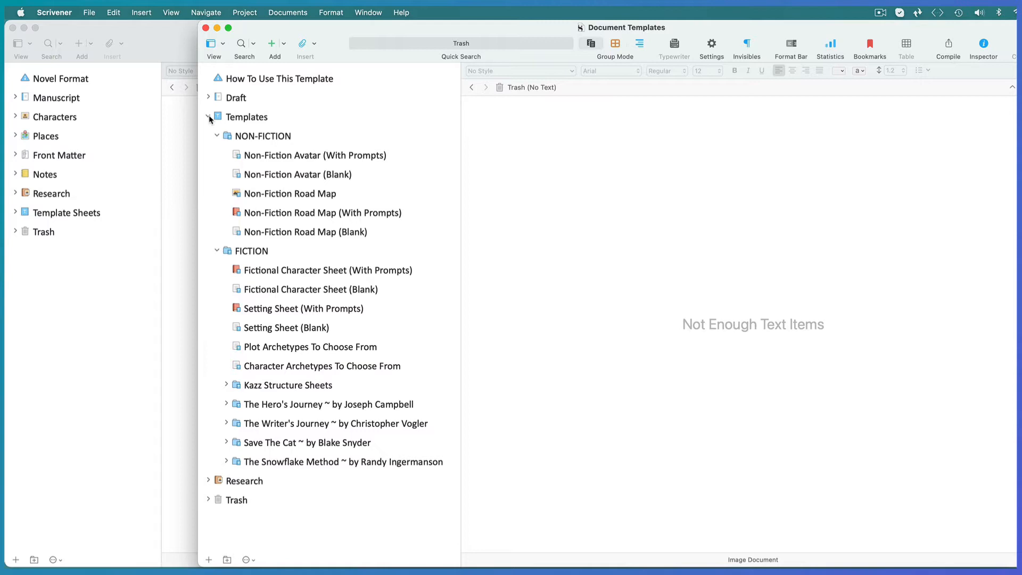
{"action": "left_click", "coordinate": [208, 117]}
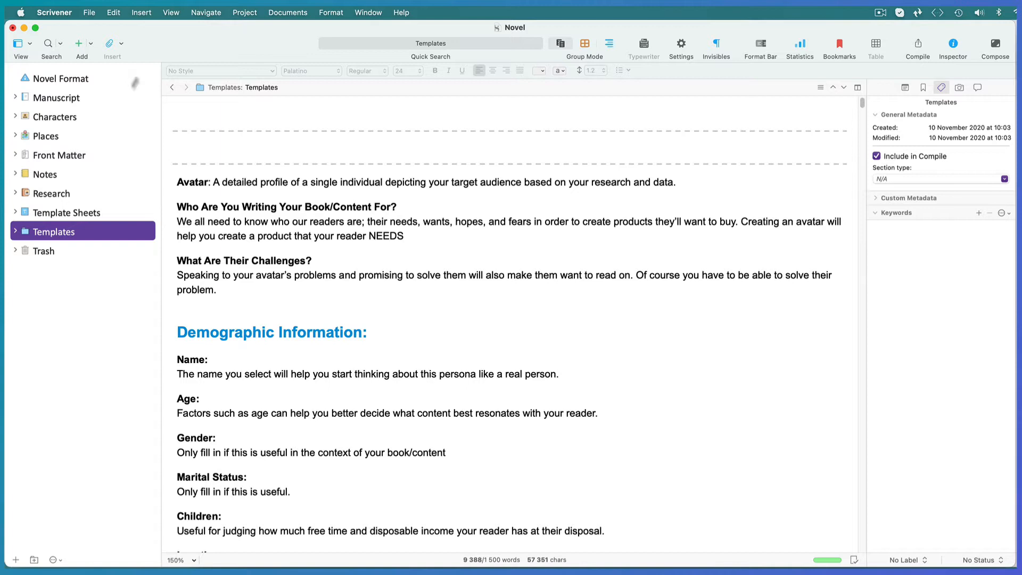
In Project Settings > Special Folders, set the Templates Folder to the imported Templates folder
{"action": "left_click", "coordinate": [244, 11]}
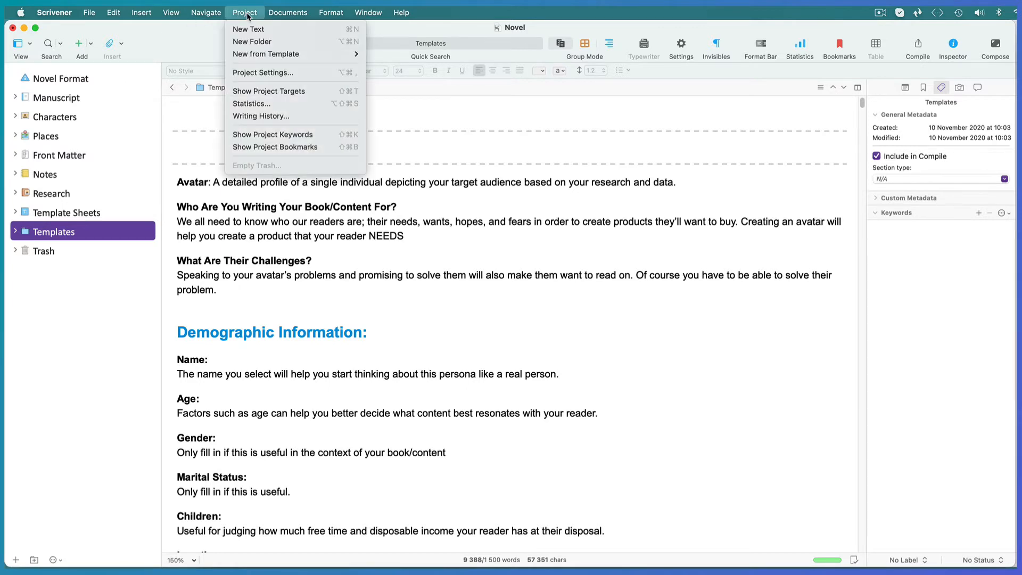
{"action": "left_click", "coordinate": [262, 73]}
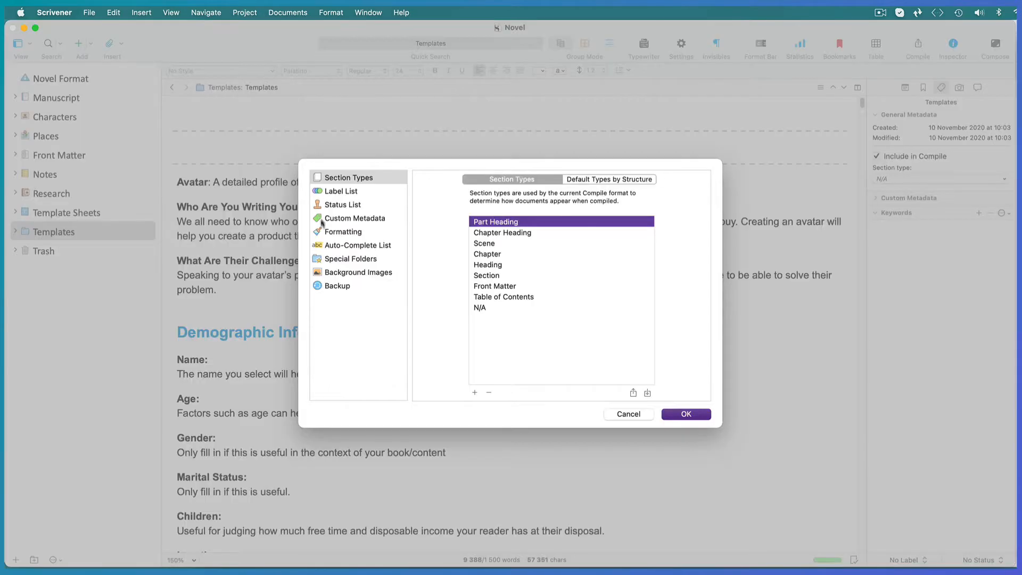
{"action": "left_click", "coordinate": [351, 258]}
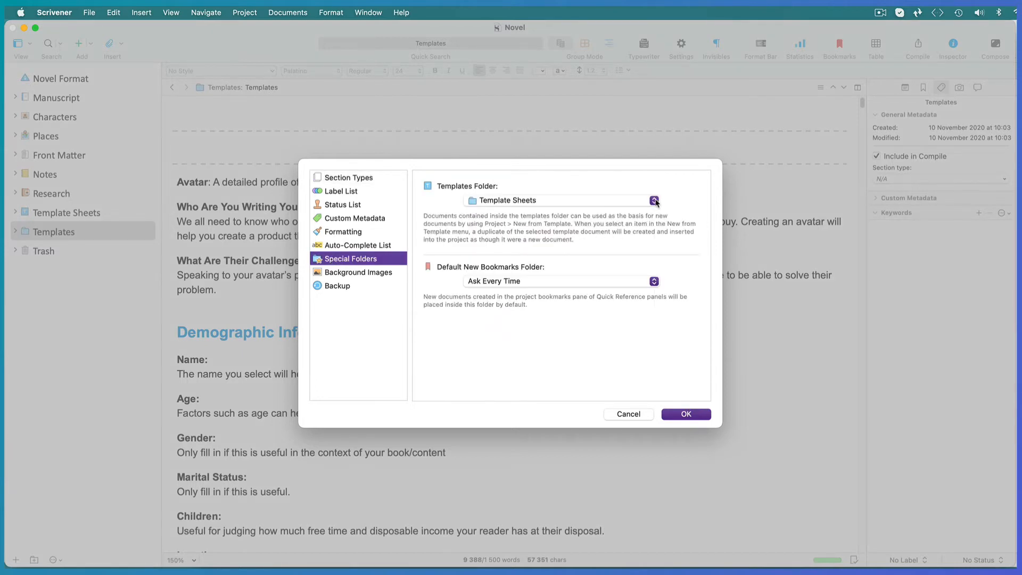
{"action": "left_click", "coordinate": [654, 200]}
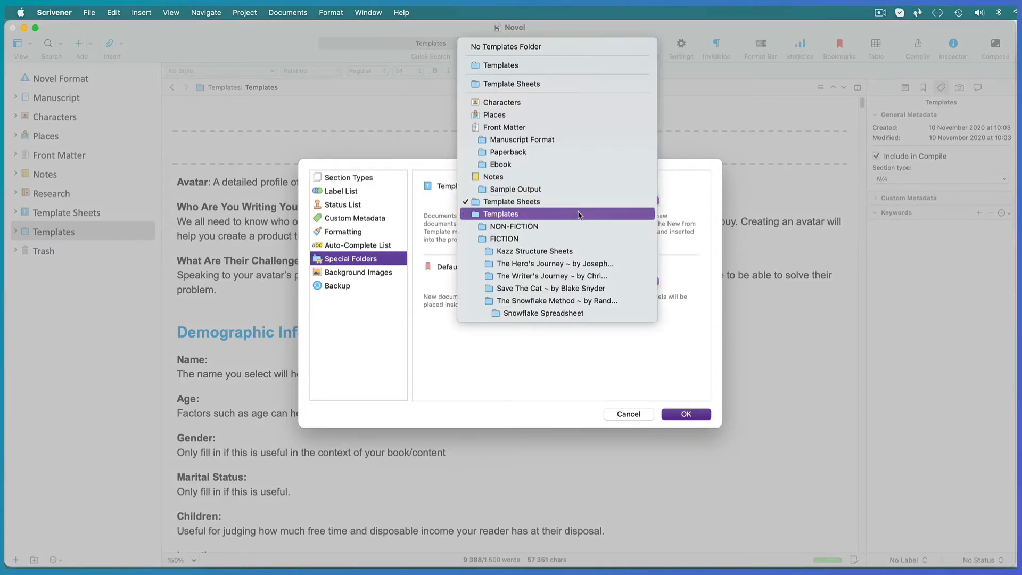
{"action": "left_click", "coordinate": [685, 414]}
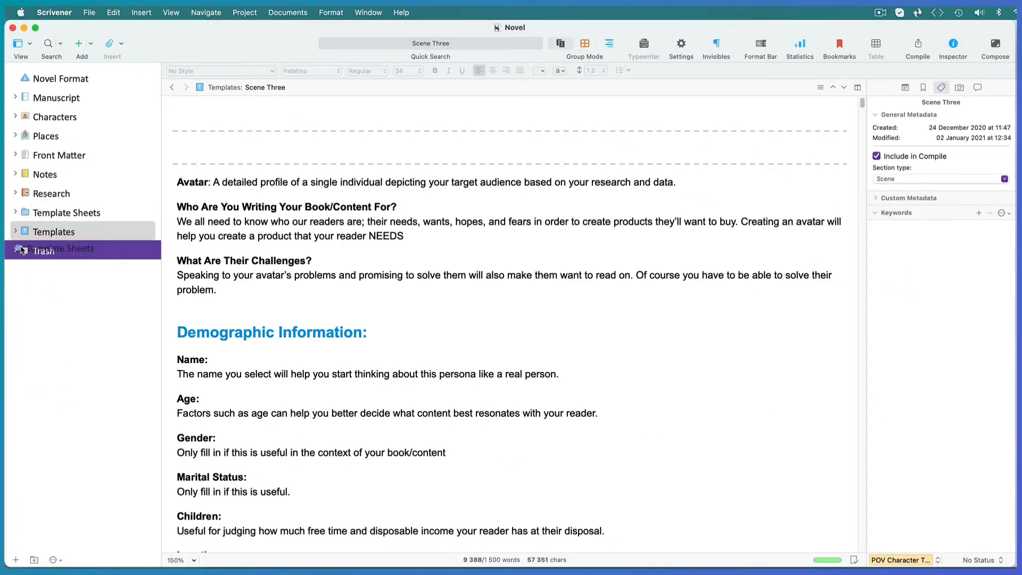
Drop Template Sheets into Trash and expand Templates, NON-FICTION and FICTION groups
{"action": "left_click", "coordinate": [15, 231]}
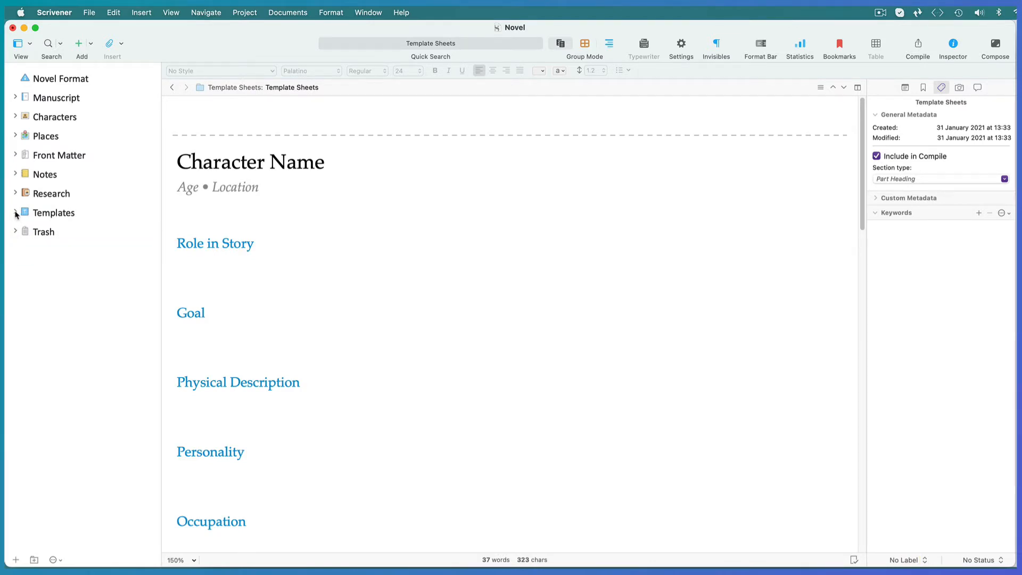
{"action": "left_click", "coordinate": [14, 214]}
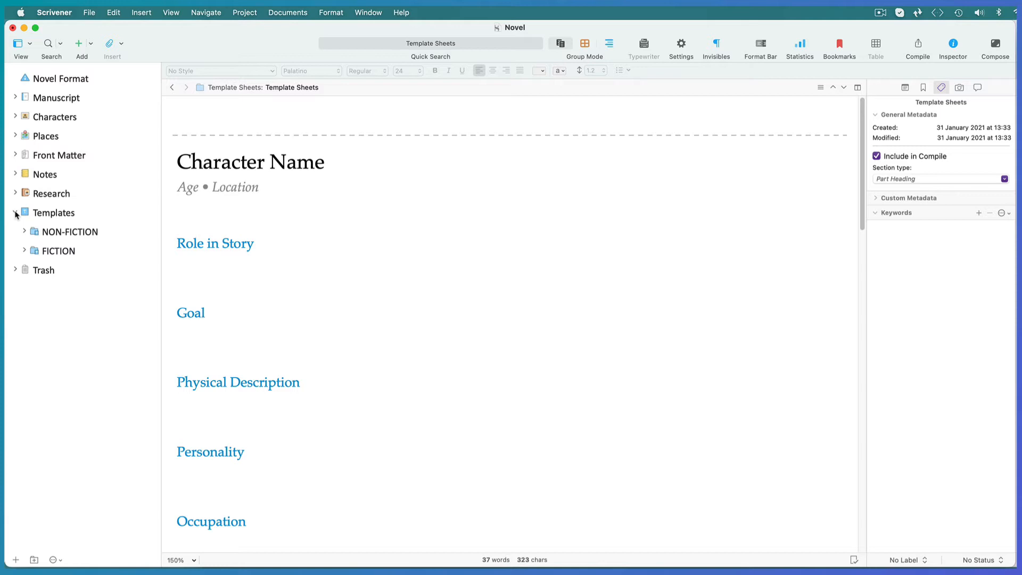
{"action": "mouse_move", "coordinate": [21, 227]}
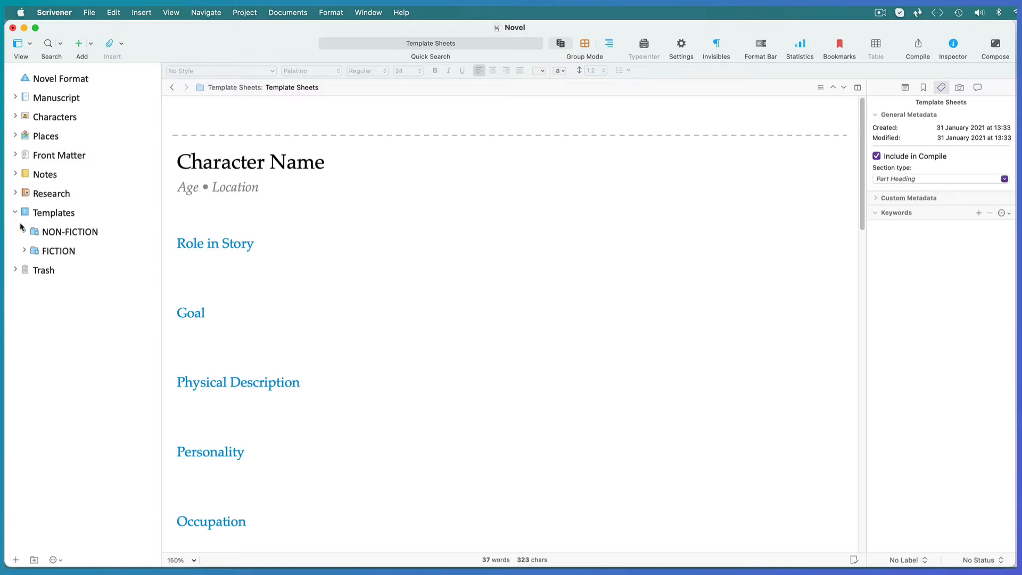
{"action": "left_click", "coordinate": [25, 233]}
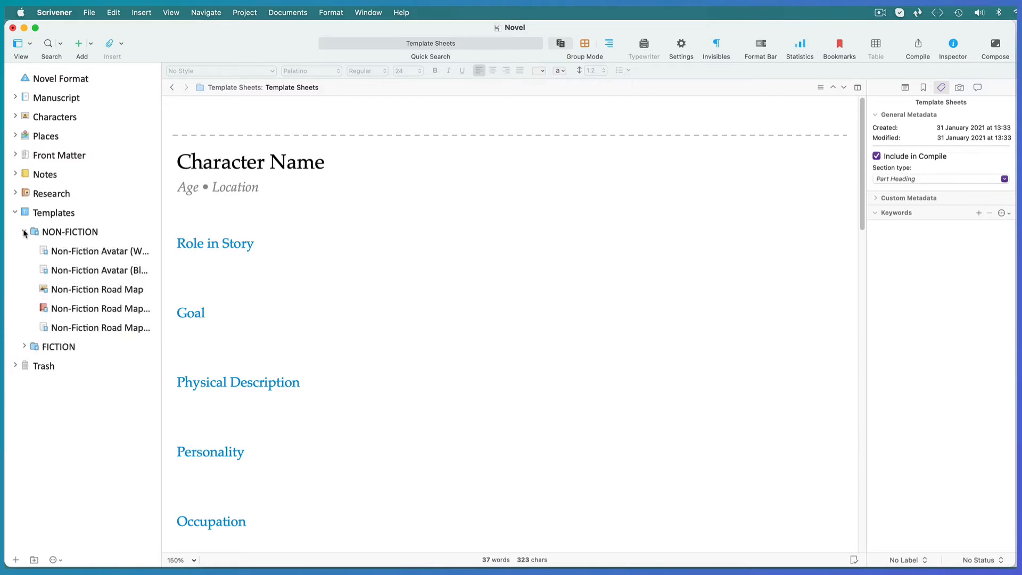
{"action": "left_click", "coordinate": [24, 346]}
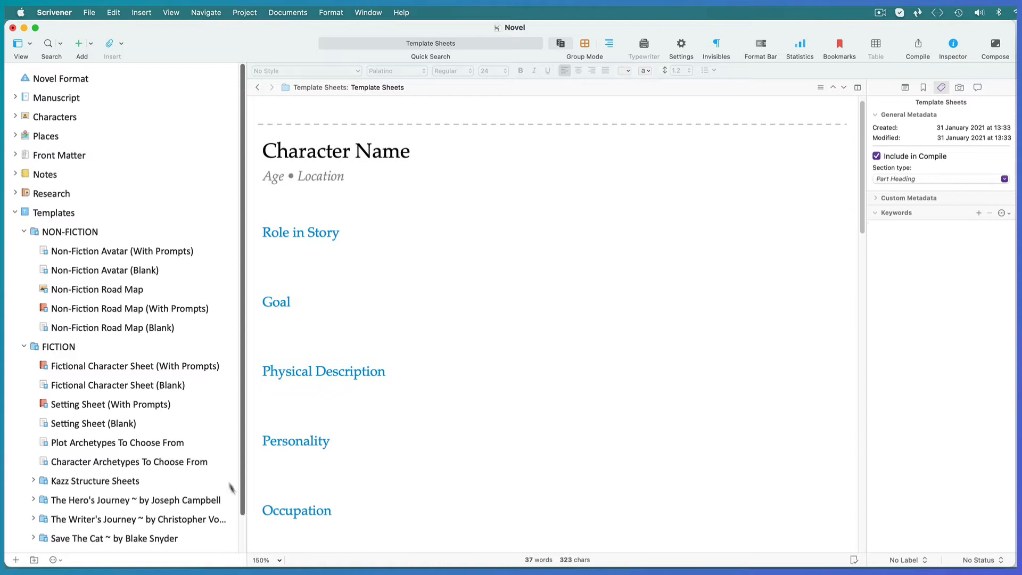
View Non-Fiction Avatar, Fictional Character Sheet and both Setting Sheets, then collapse Templates
{"action": "left_click", "coordinate": [120, 250]}
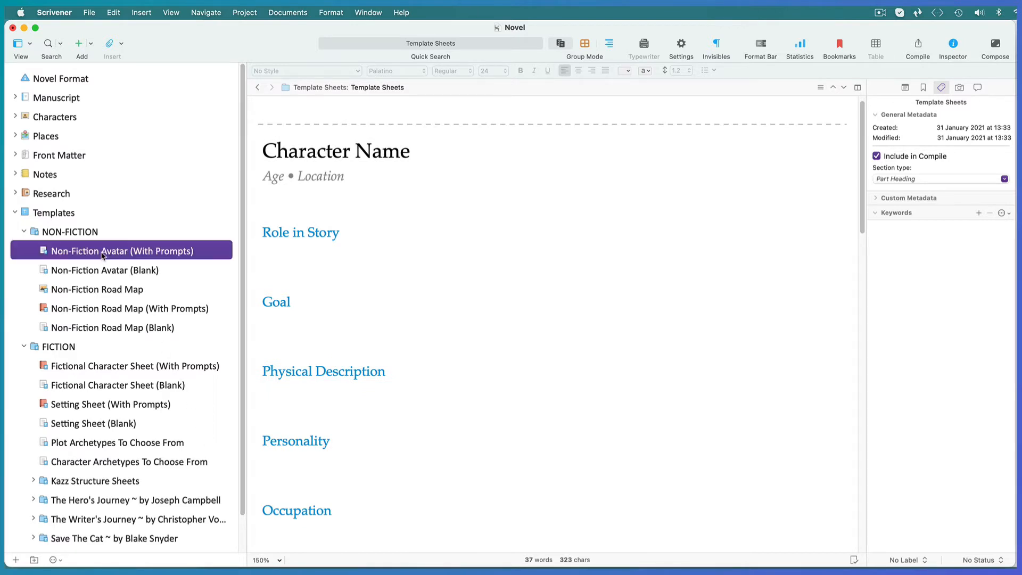
{"action": "left_click", "coordinate": [116, 251]}
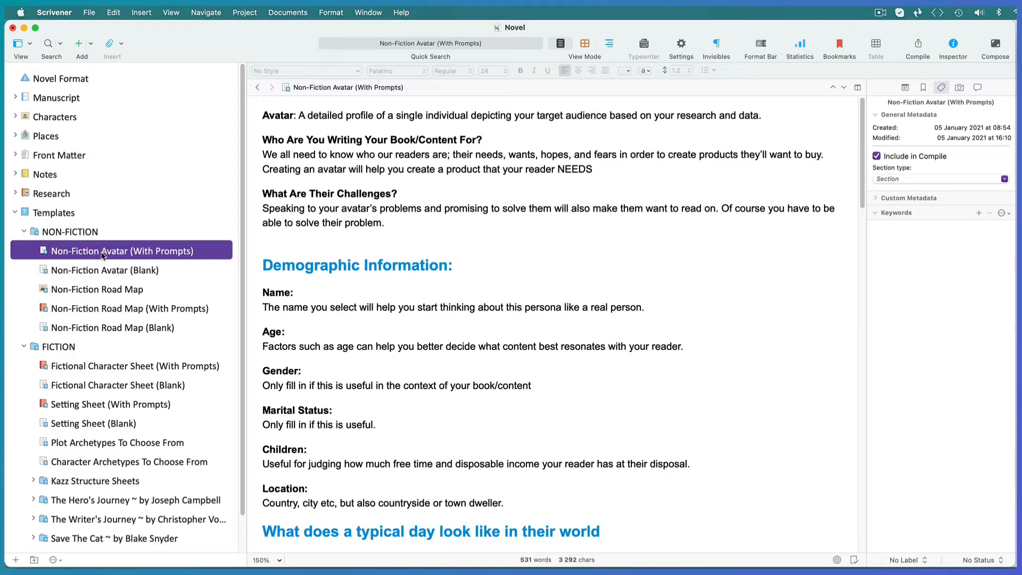
{"action": "mouse_move", "coordinate": [108, 363]}
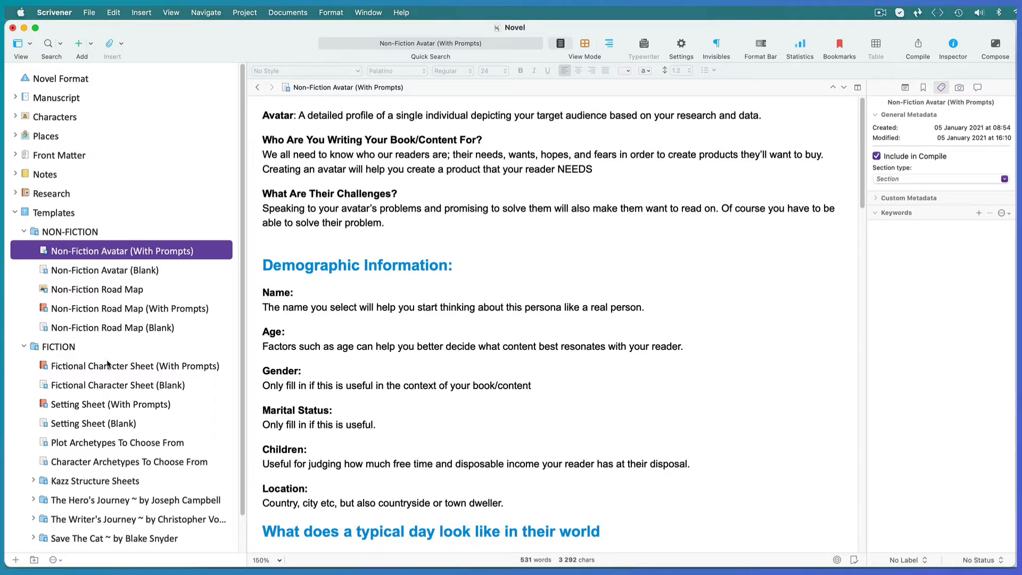
{"action": "left_click", "coordinate": [135, 366]}
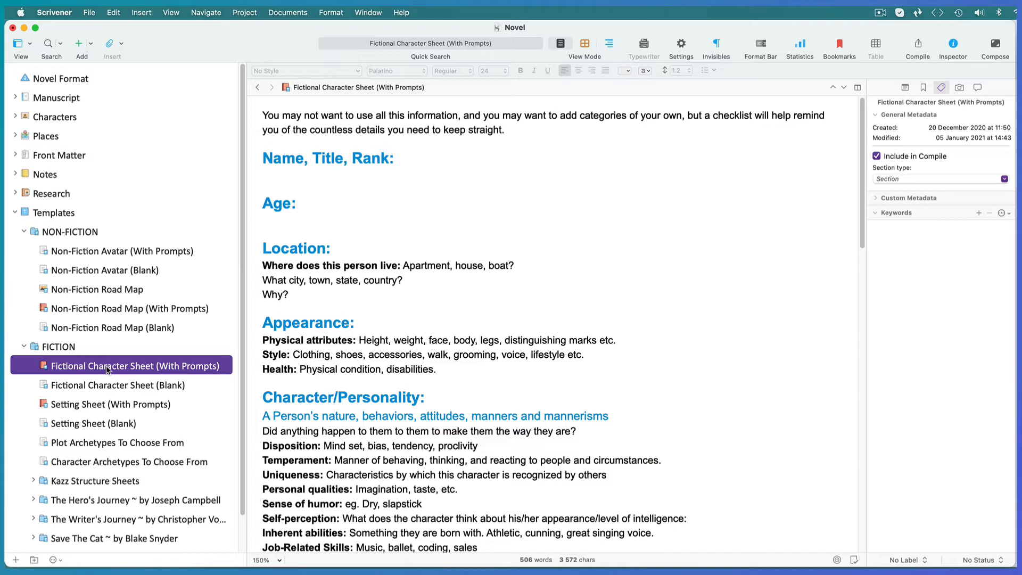
{"action": "left_click", "coordinate": [111, 404]}
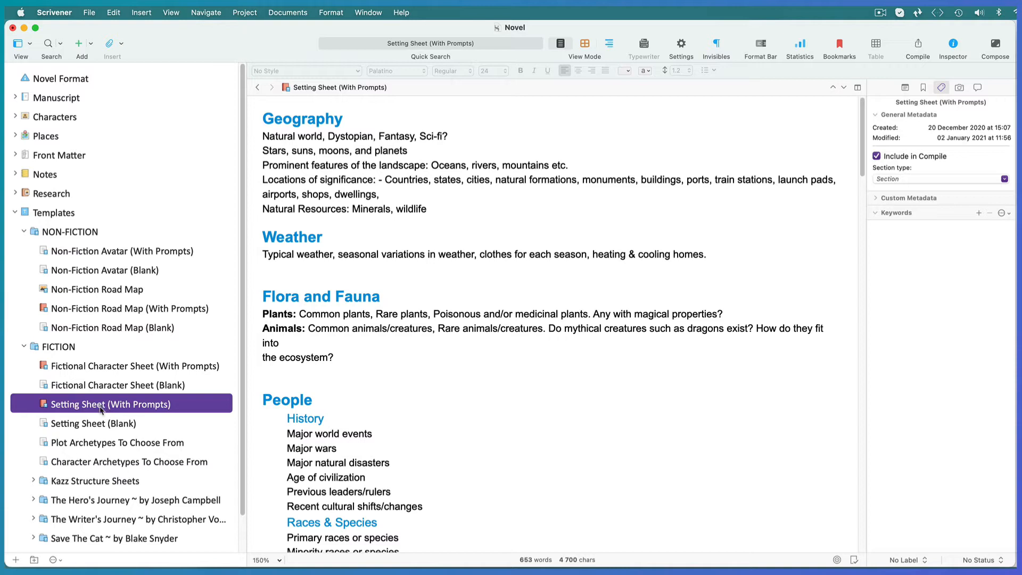
{"action": "left_click", "coordinate": [93, 423]}
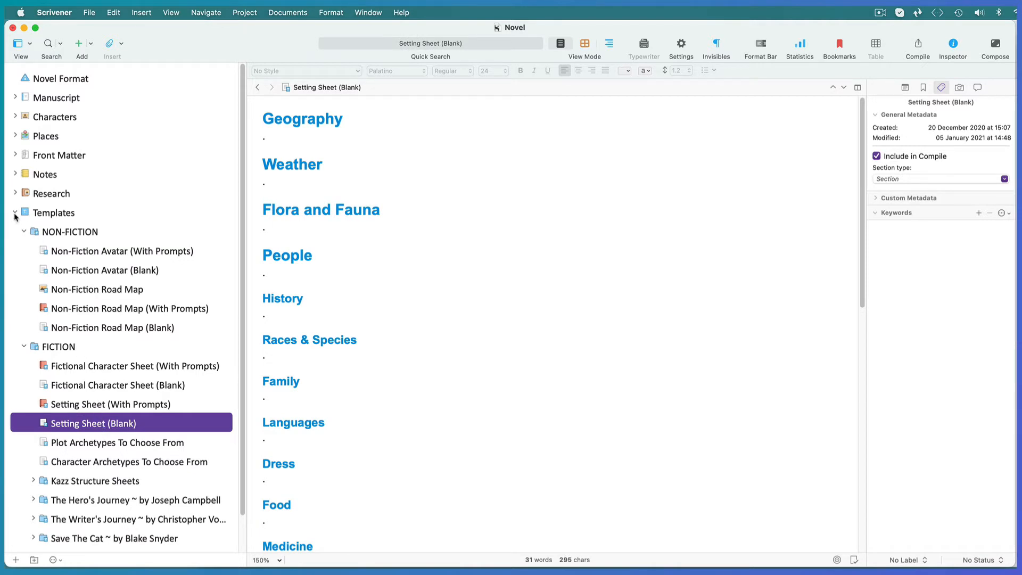
{"action": "left_click", "coordinate": [15, 216]}
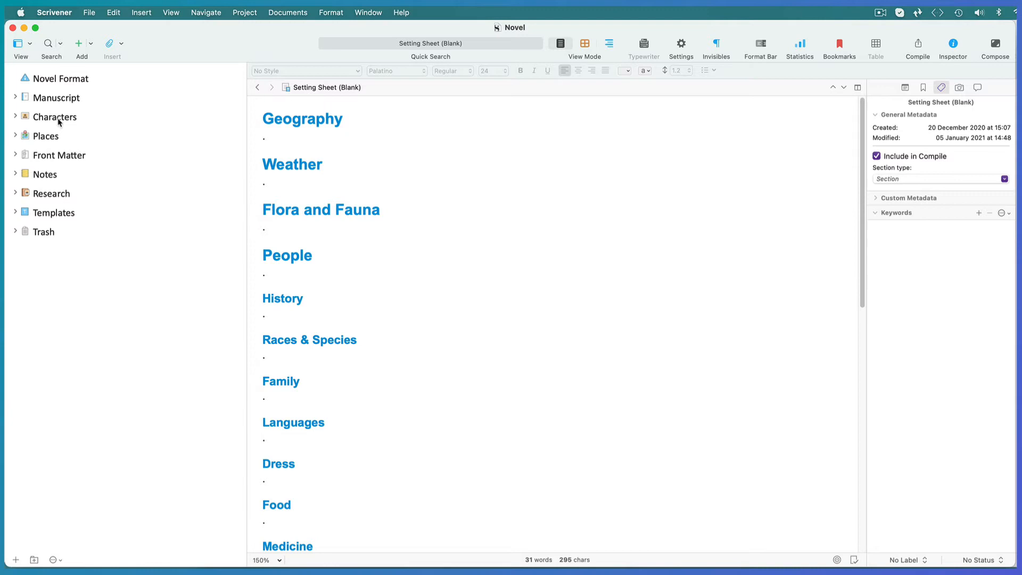
Select the Characters folder and bring up its add-new-from-template options
{"action": "left_click", "coordinate": [55, 116]}
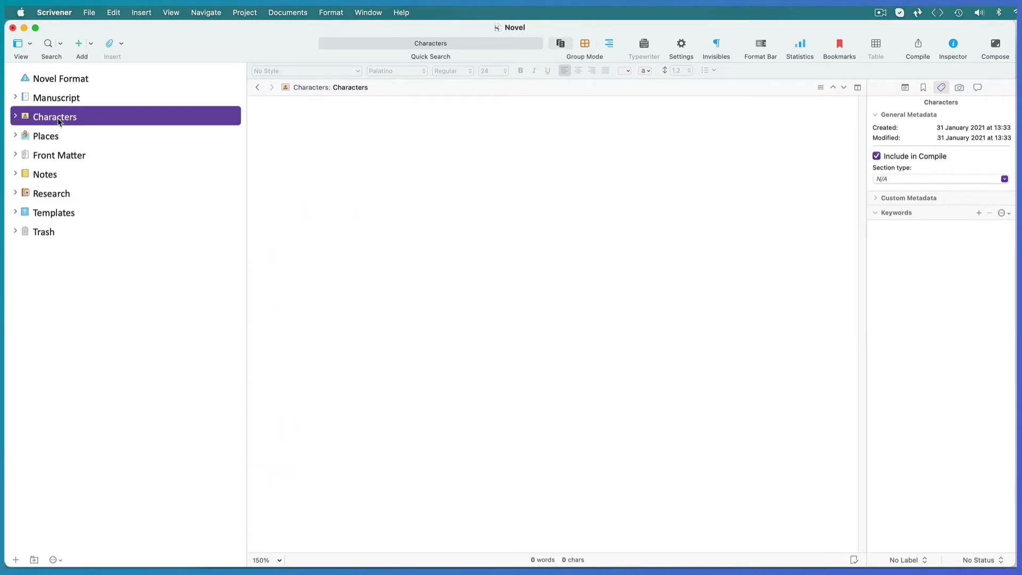
{"action": "right_click", "coordinate": [56, 117]}
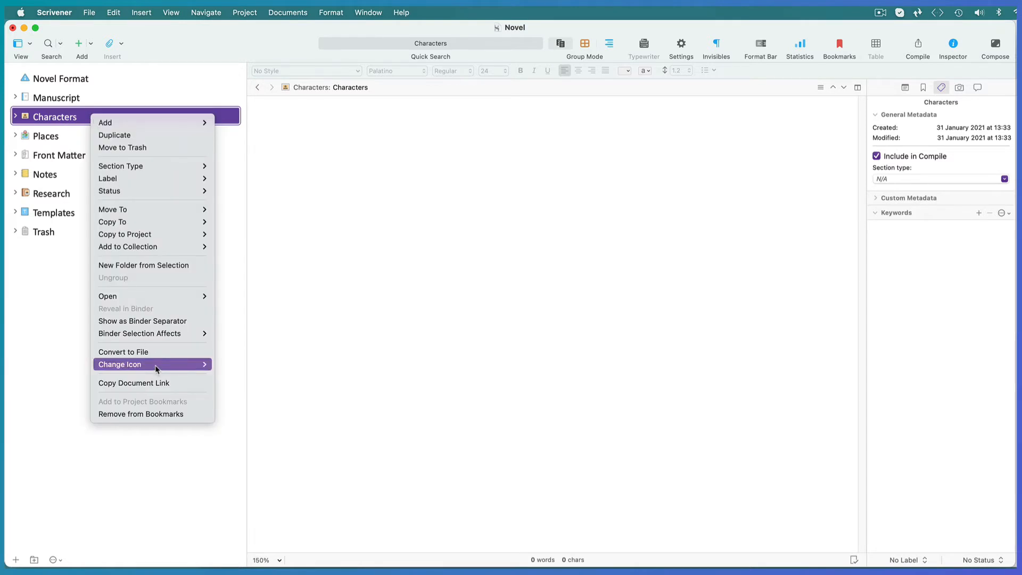
{"action": "mouse_move", "coordinate": [121, 364]}
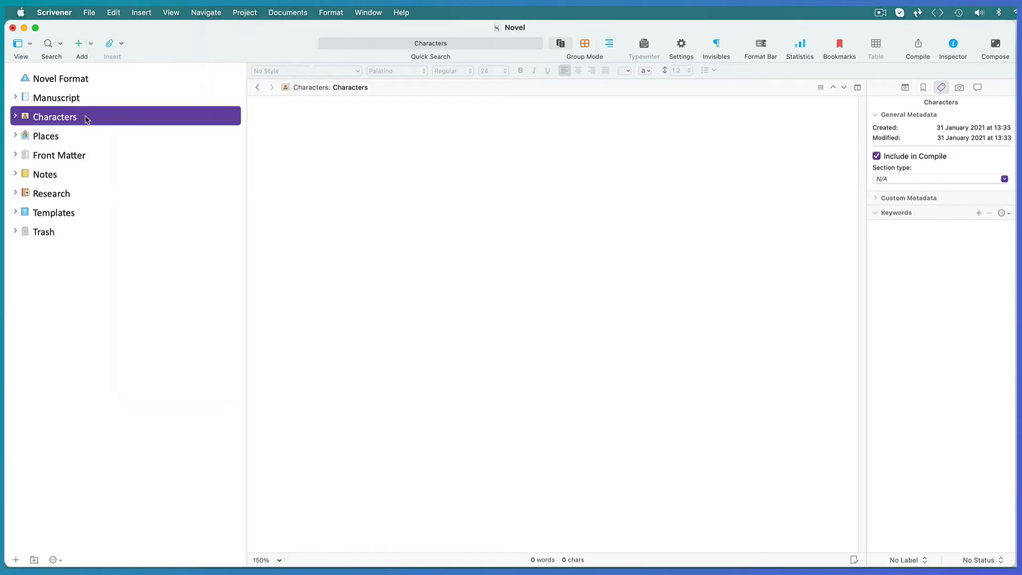
{"action": "right_click", "coordinate": [84, 117]}
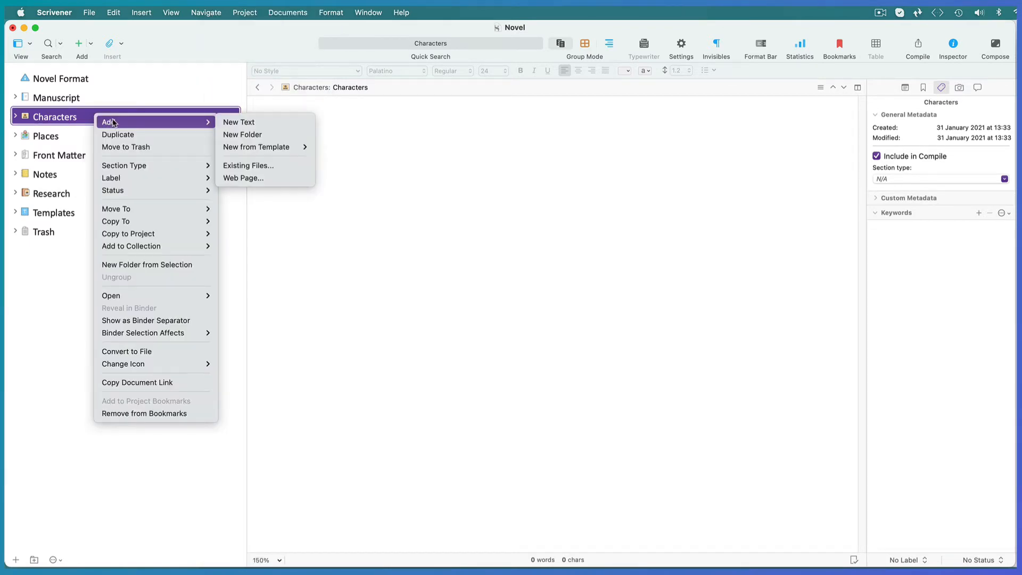
{"action": "mouse_move", "coordinate": [256, 147]}
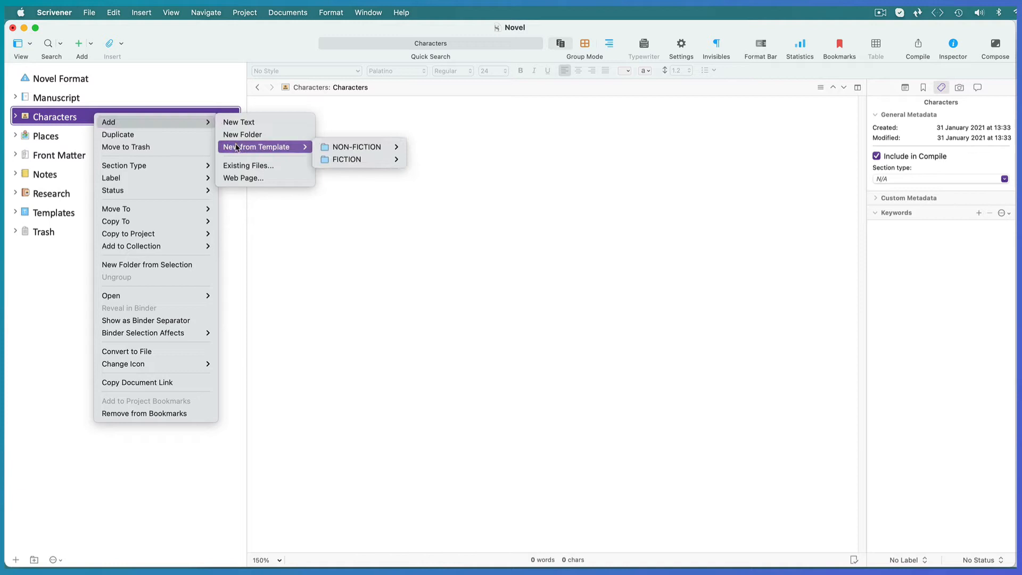
{"action": "mouse_move", "coordinate": [354, 145]}
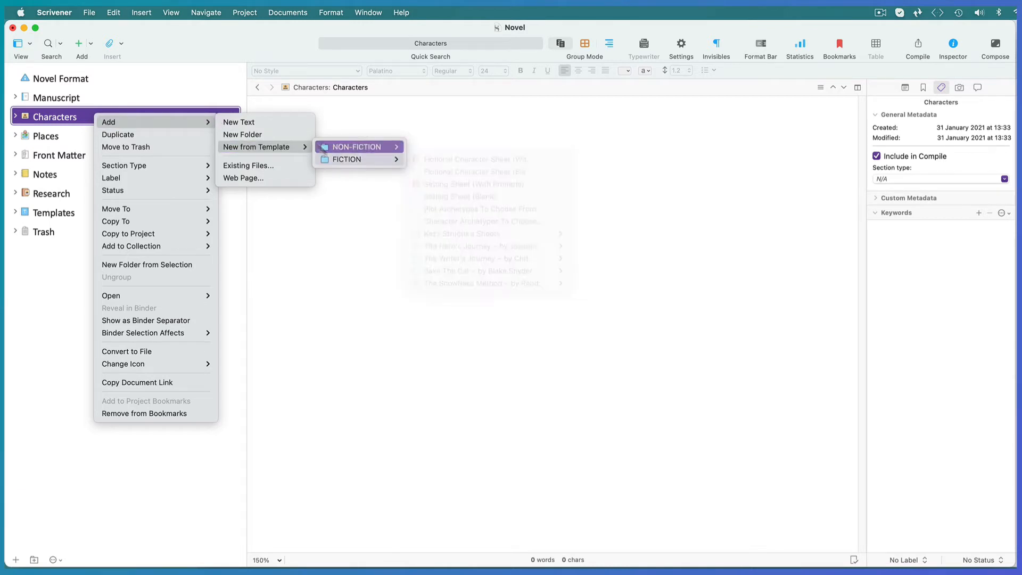
{"action": "left_click", "coordinate": [244, 11]}
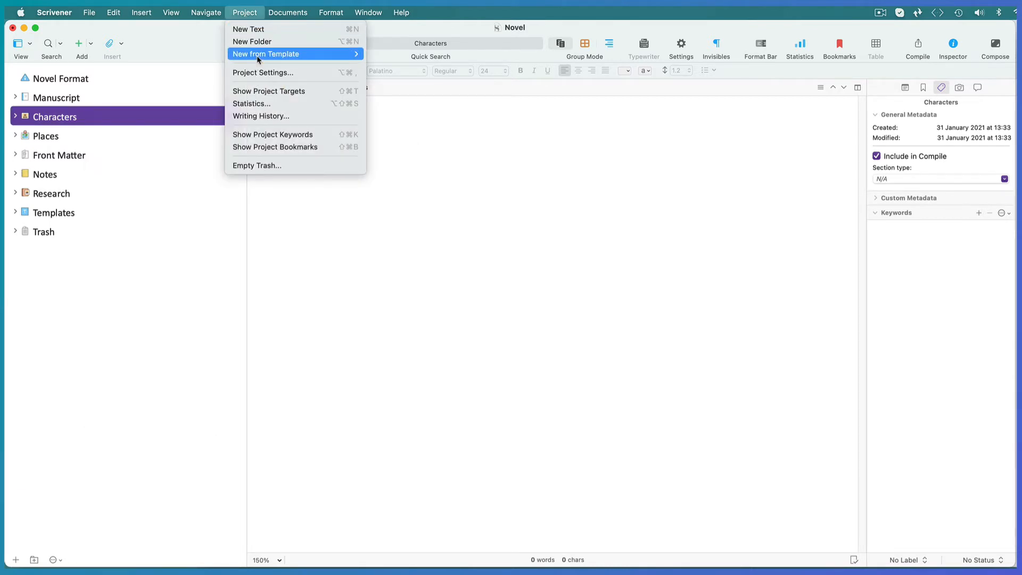
{"action": "mouse_move", "coordinate": [397, 66]}
{"action": "type", "text": "Joe"}
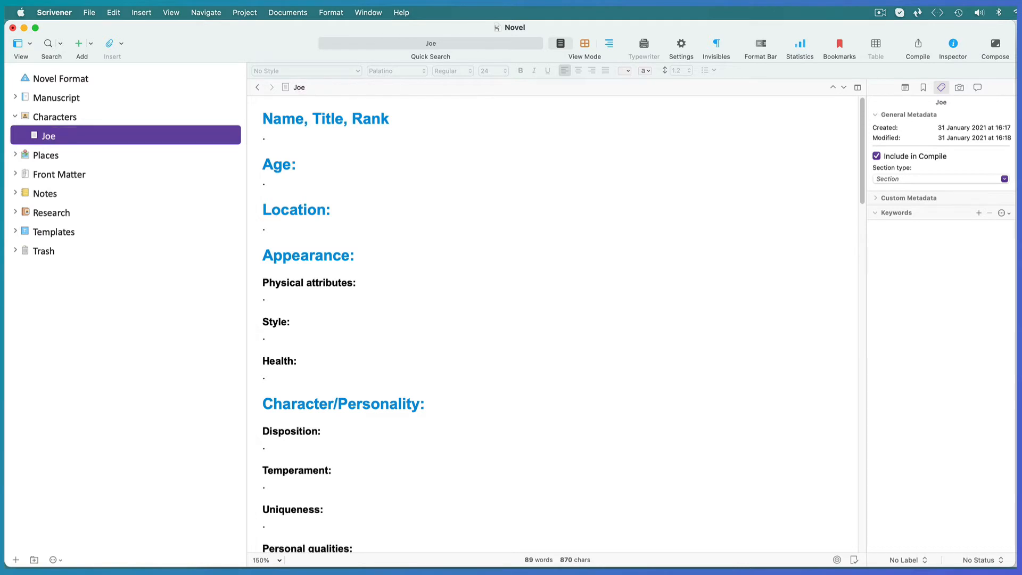
{"action": "mouse_move", "coordinate": [841, 84]}
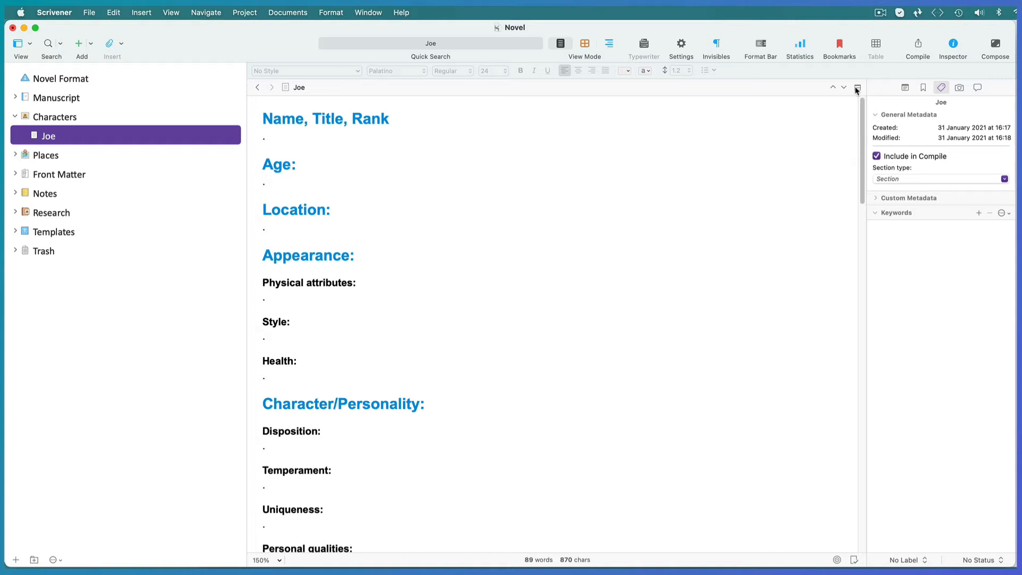
Compare Joe's sheet with Fictional Character Sheet (With Prompts) in a split editor, then unsplit
{"action": "left_click", "coordinate": [857, 87]}
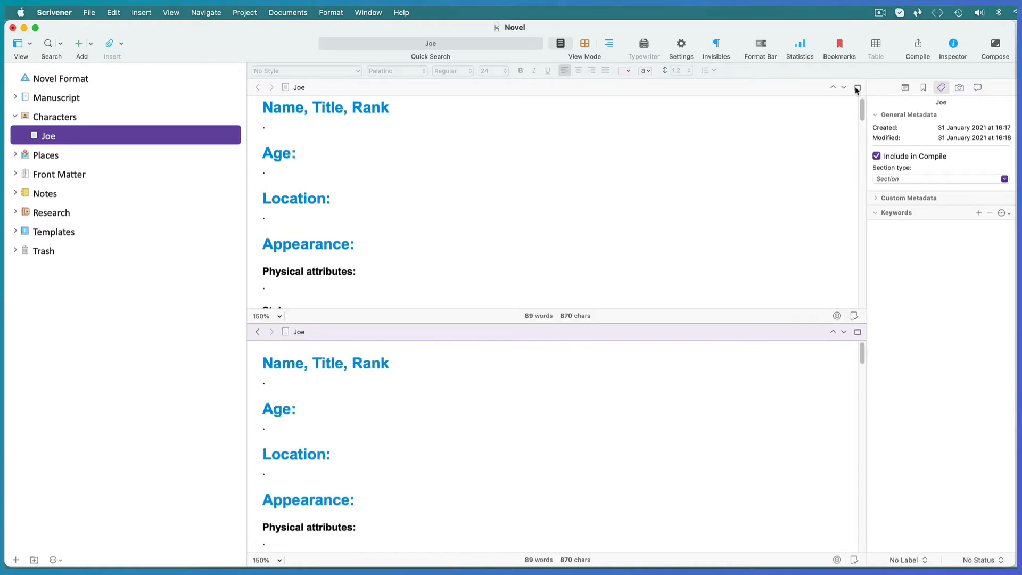
{"action": "mouse_move", "coordinate": [464, 422]}
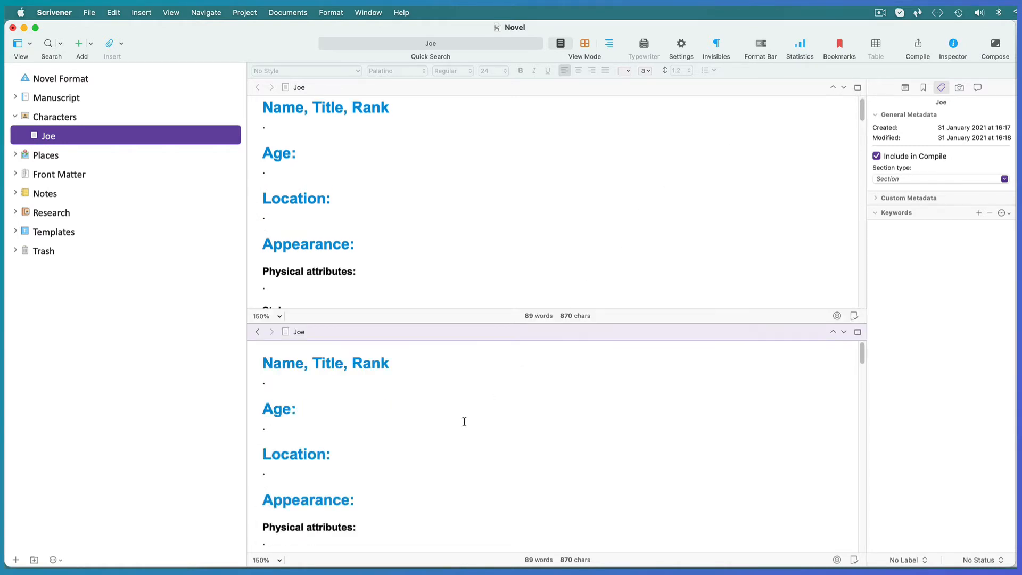
{"action": "left_click", "coordinate": [264, 426]}
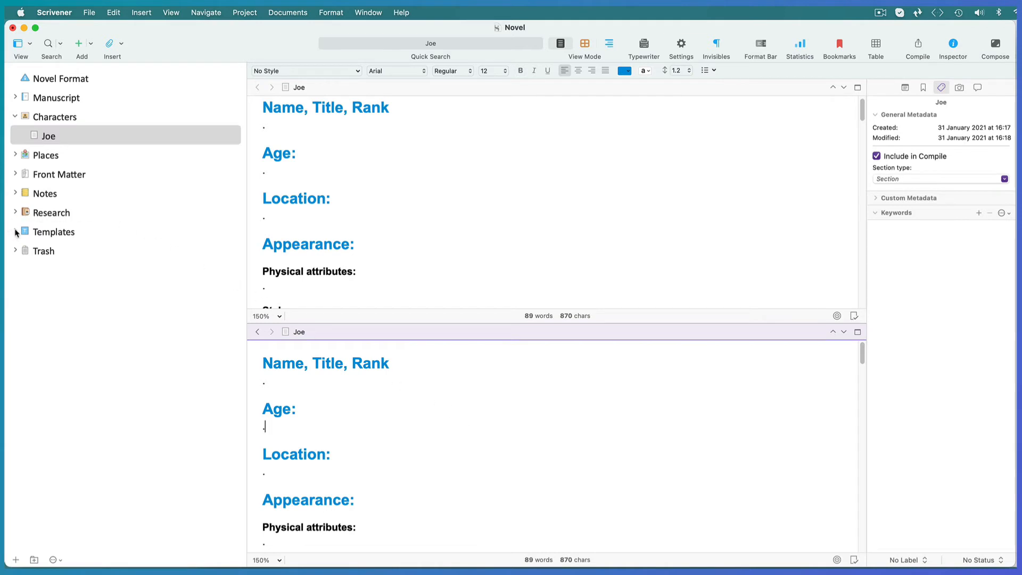
{"action": "left_click", "coordinate": [15, 231]}
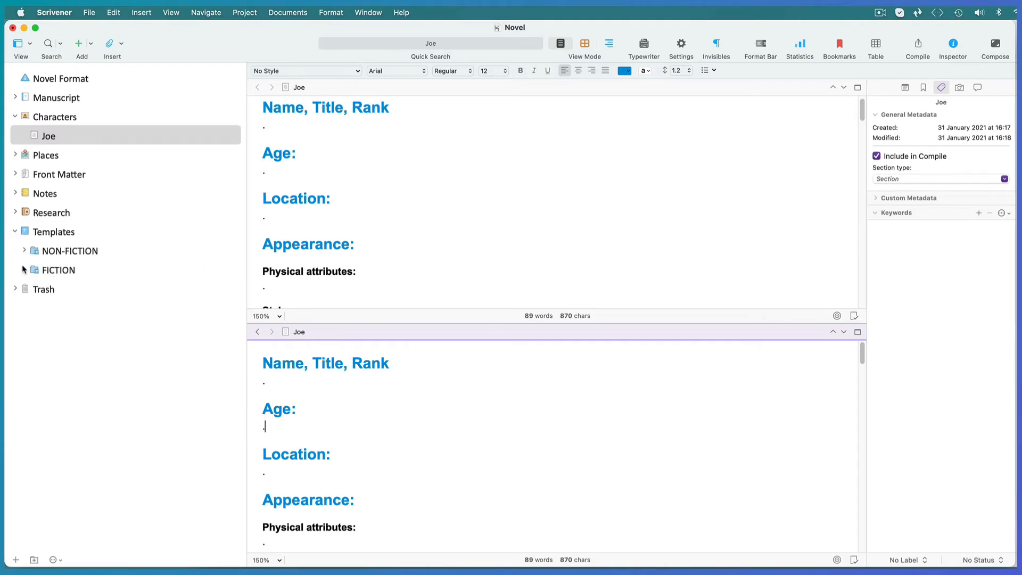
{"action": "left_click", "coordinate": [24, 269]}
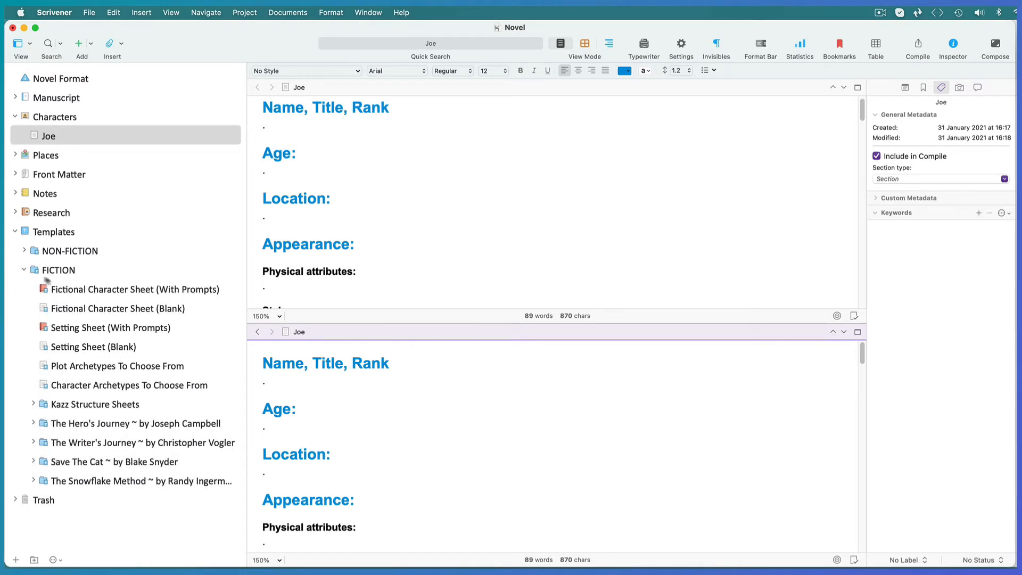
{"action": "left_click", "coordinate": [133, 288]}
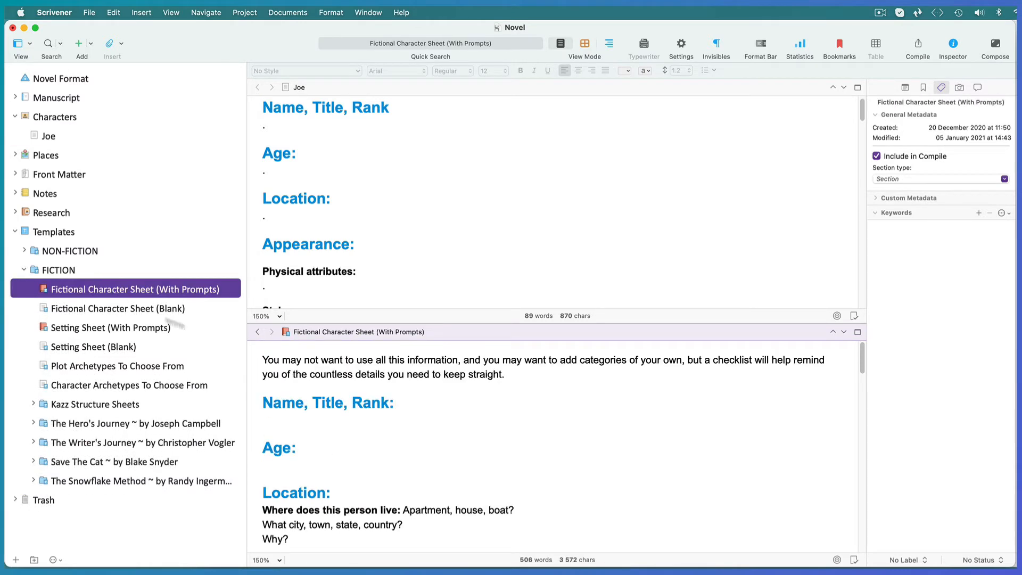
{"action": "mouse_move", "coordinate": [740, 424]}
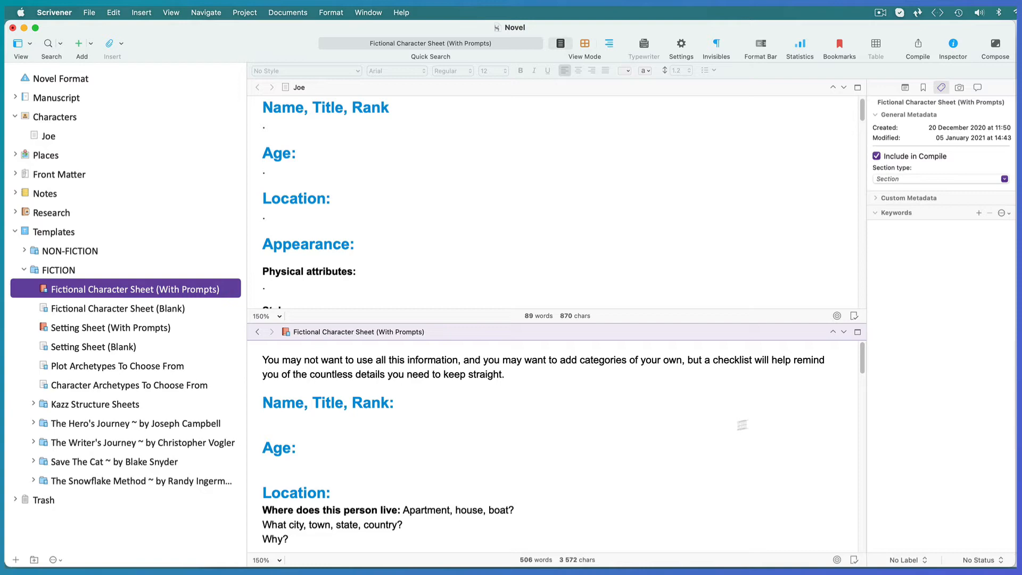
{"action": "scroll", "scroll_direction": "down", "scroll_amount": 3}
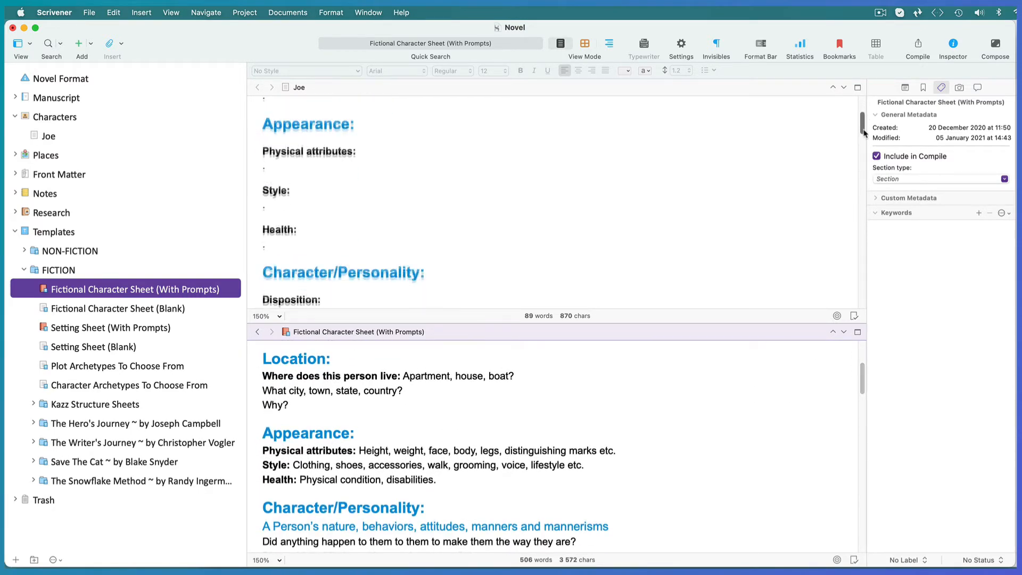
{"action": "scroll", "scroll_direction": "down", "scroll_amount": 3}
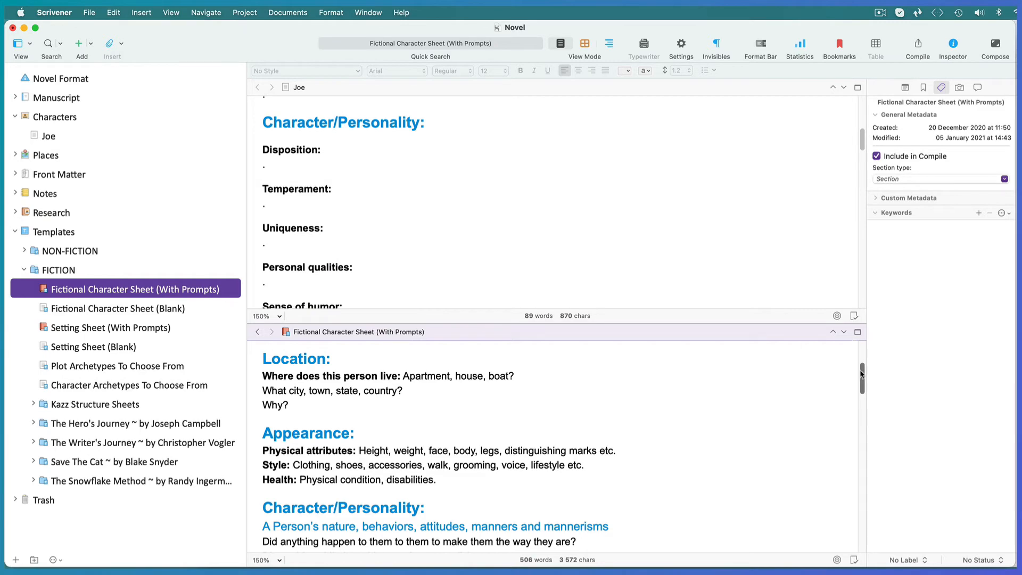
{"action": "scroll", "scroll_direction": "down", "scroll_amount": 3}
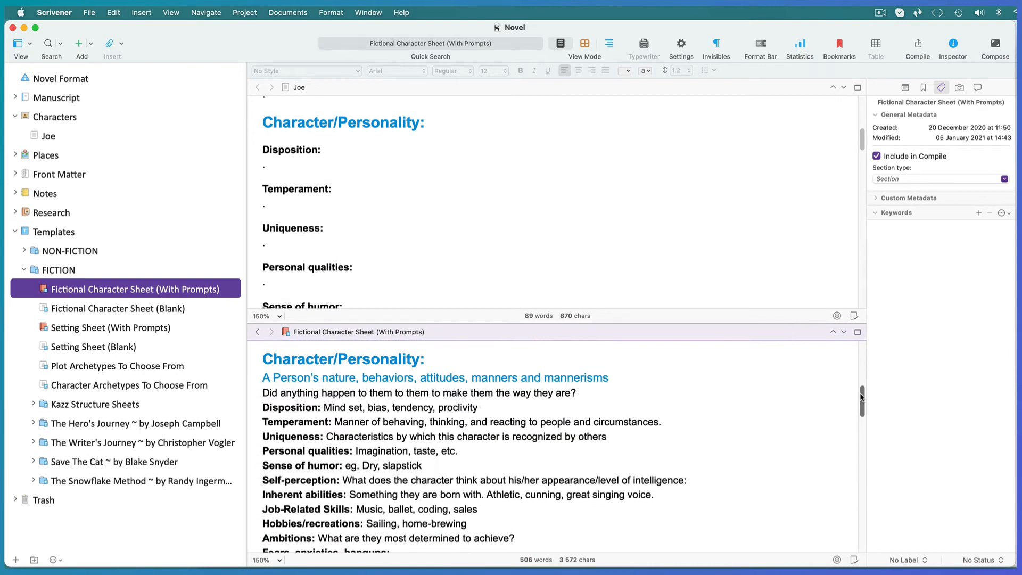
{"action": "left_click", "coordinate": [858, 87]}
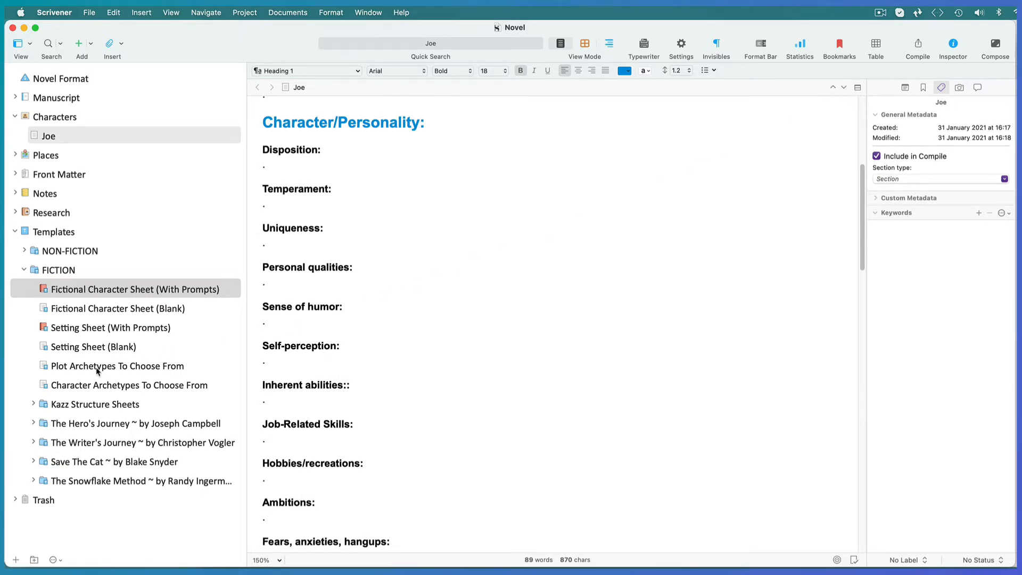
View the Plot Archetypes and Character Archetypes templates, then expand NON-FICTION
{"action": "left_click", "coordinate": [117, 365]}
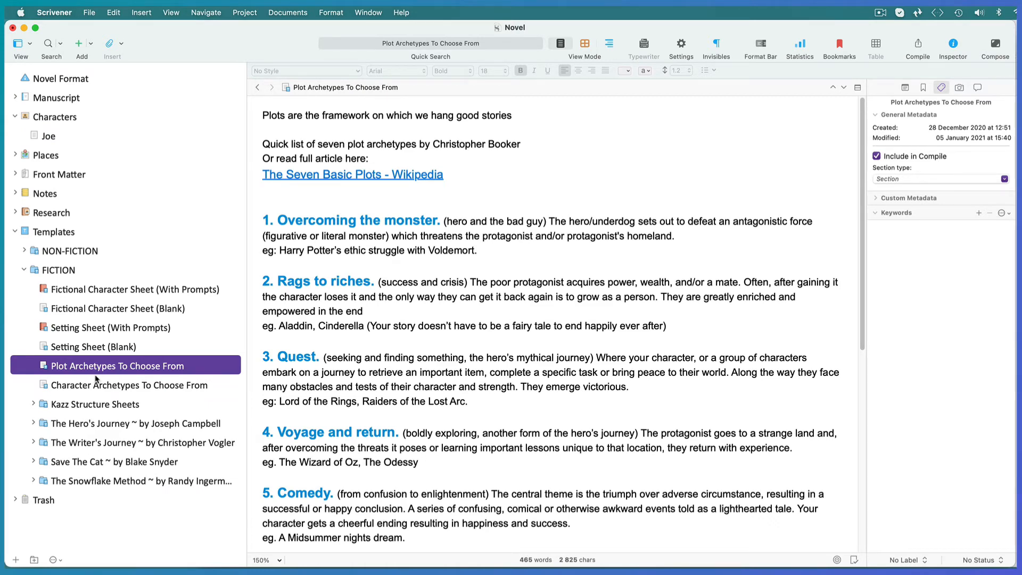
{"action": "left_click", "coordinate": [128, 385]}
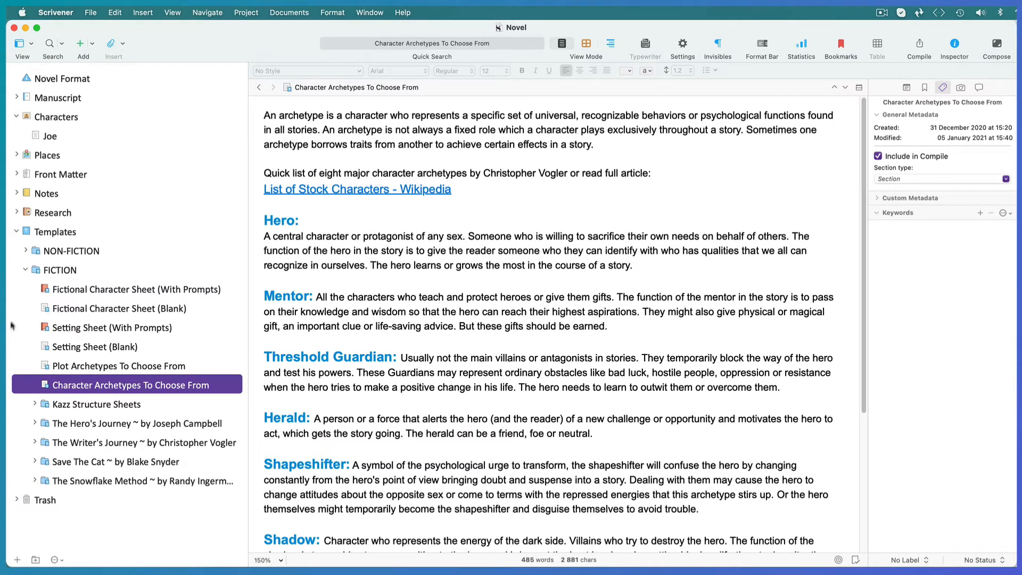
{"action": "left_click", "coordinate": [17, 250]}
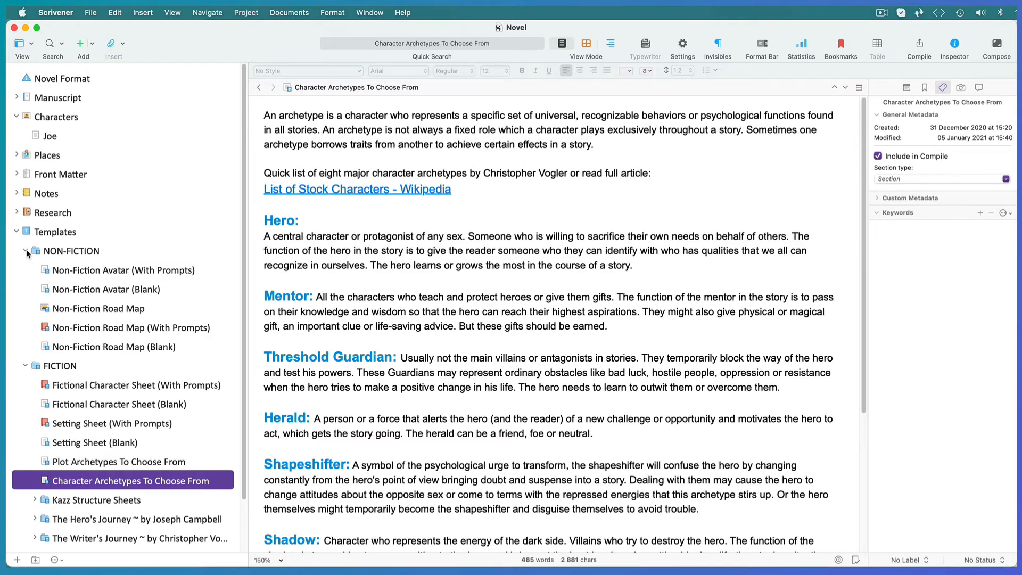
{"action": "mouse_move", "coordinate": [61, 313]}
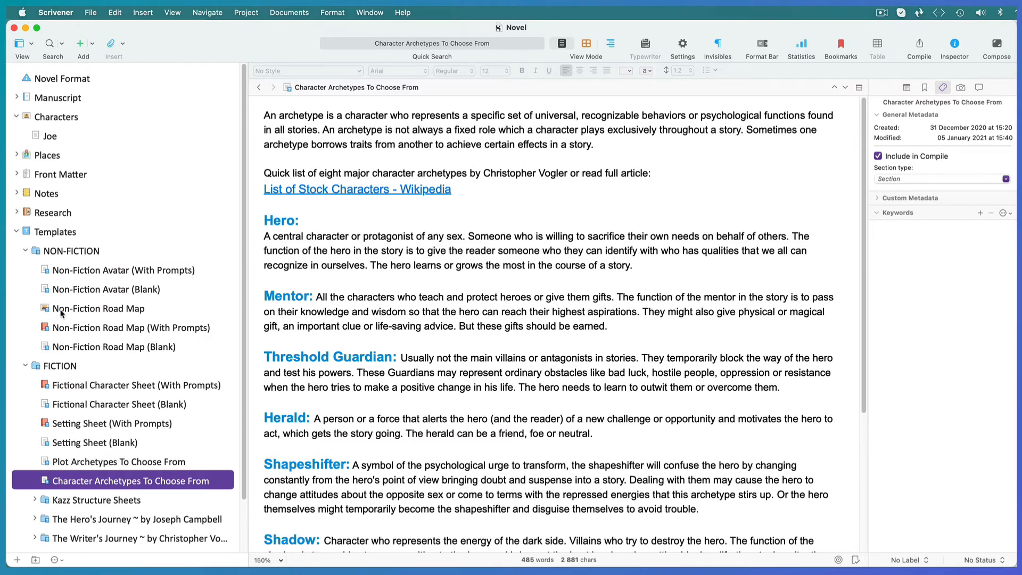
View Non-Fiction Road Map, expand Save The Cat and Kazz Structure Sheets, open Snowflake Method
{"action": "left_click", "coordinate": [100, 308]}
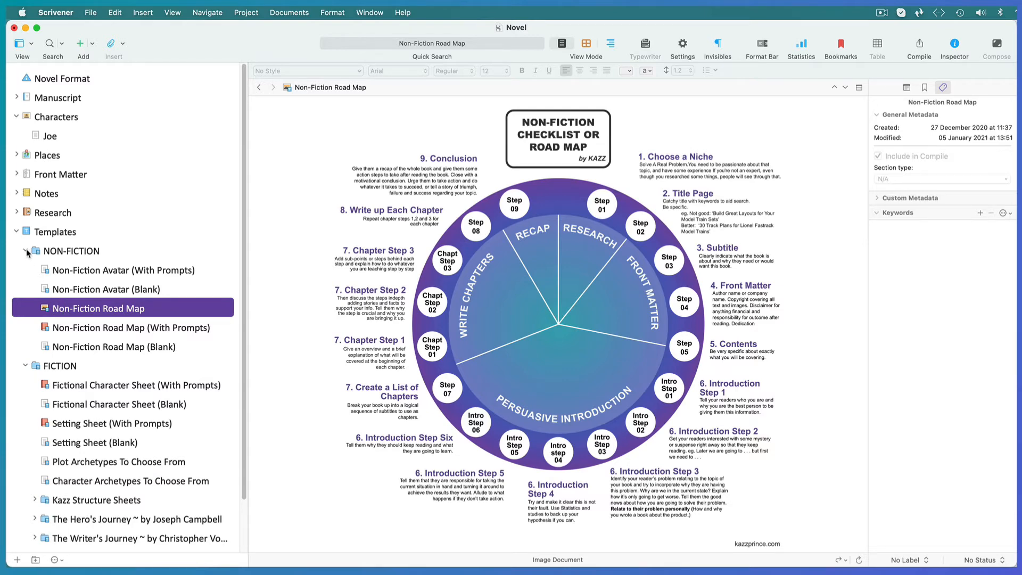
{"action": "left_click", "coordinate": [17, 251]}
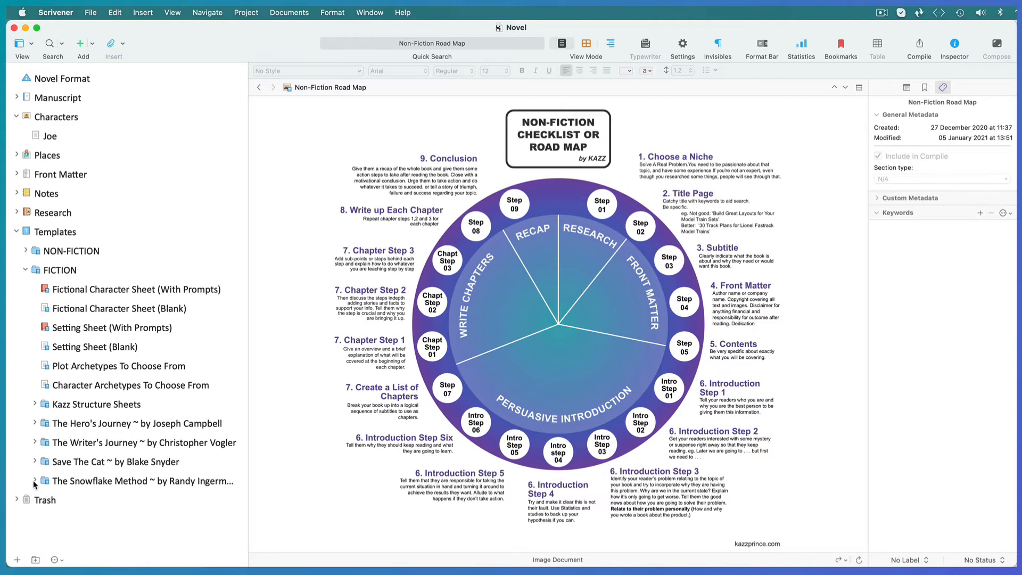
{"action": "left_click", "coordinate": [34, 462]}
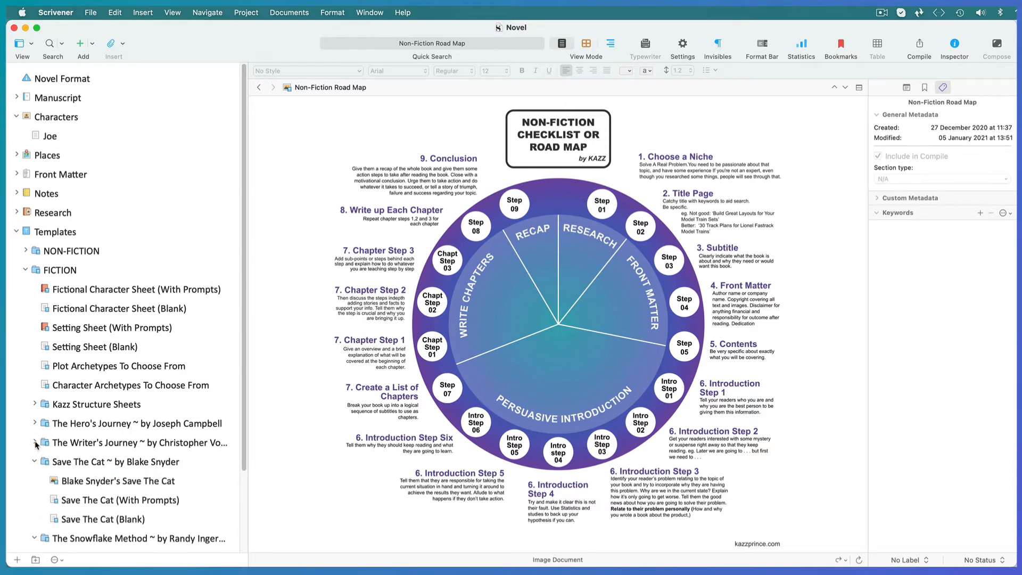
{"action": "left_click", "coordinate": [35, 404]}
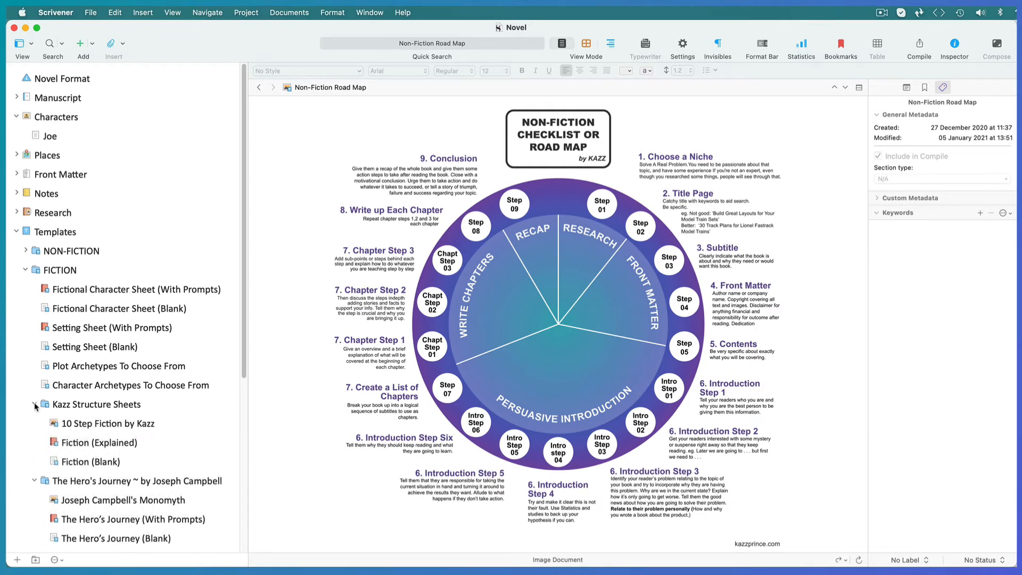
{"action": "scroll", "scroll_direction": "down", "scroll_amount": 3}
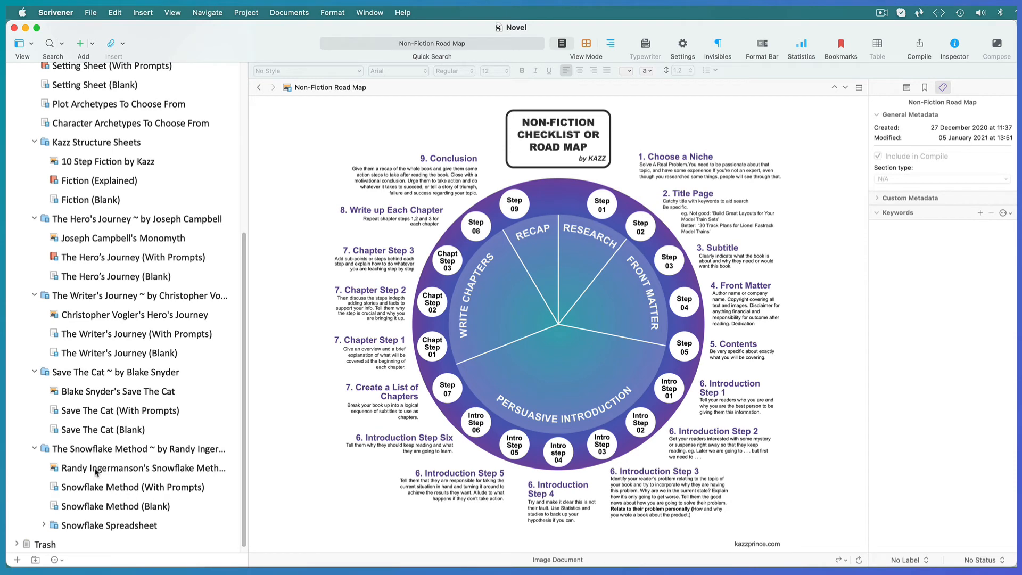
{"action": "left_click", "coordinate": [143, 468]}
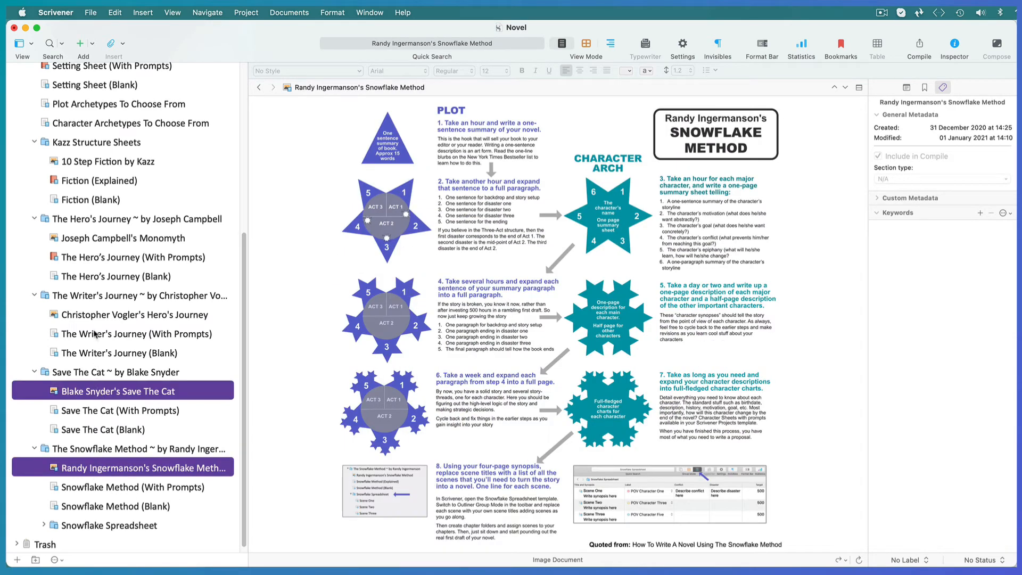
View the five structure-chart images together, then open The Writer's Journey (With Prompts)
{"action": "left_click", "coordinate": [134, 314]}
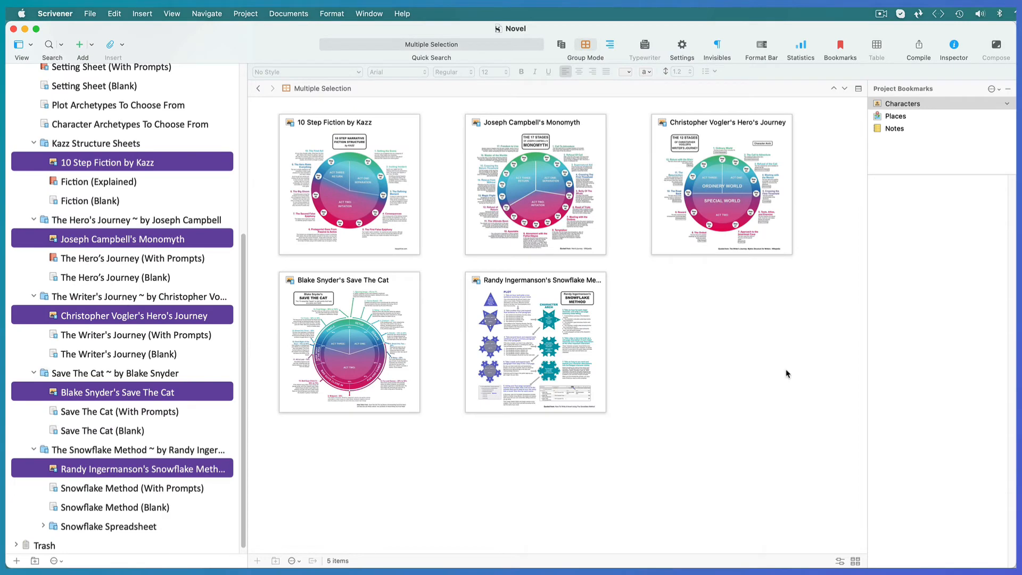
{"action": "mouse_move", "coordinate": [655, 374]}
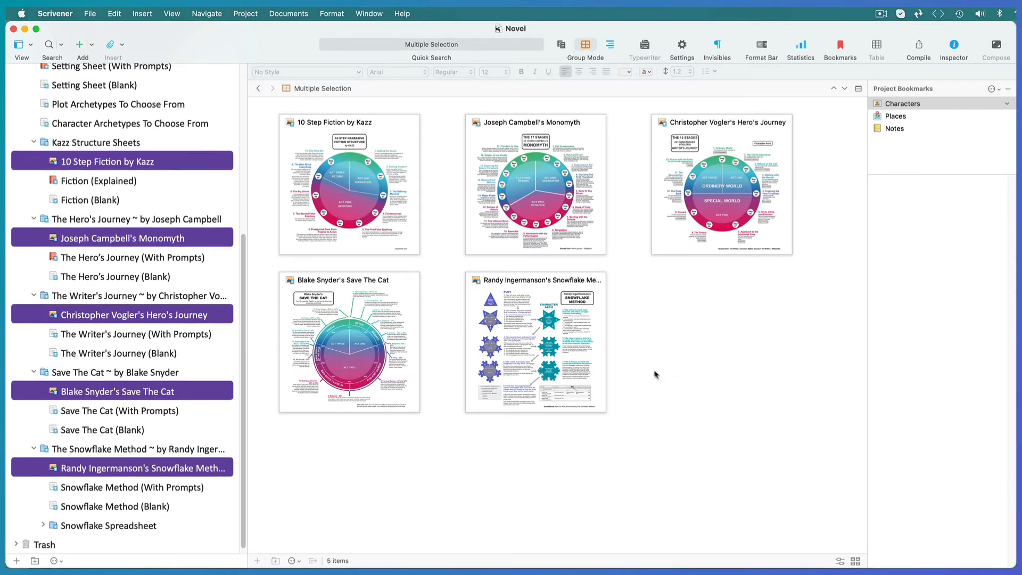
{"action": "mouse_move", "coordinate": [98, 337]}
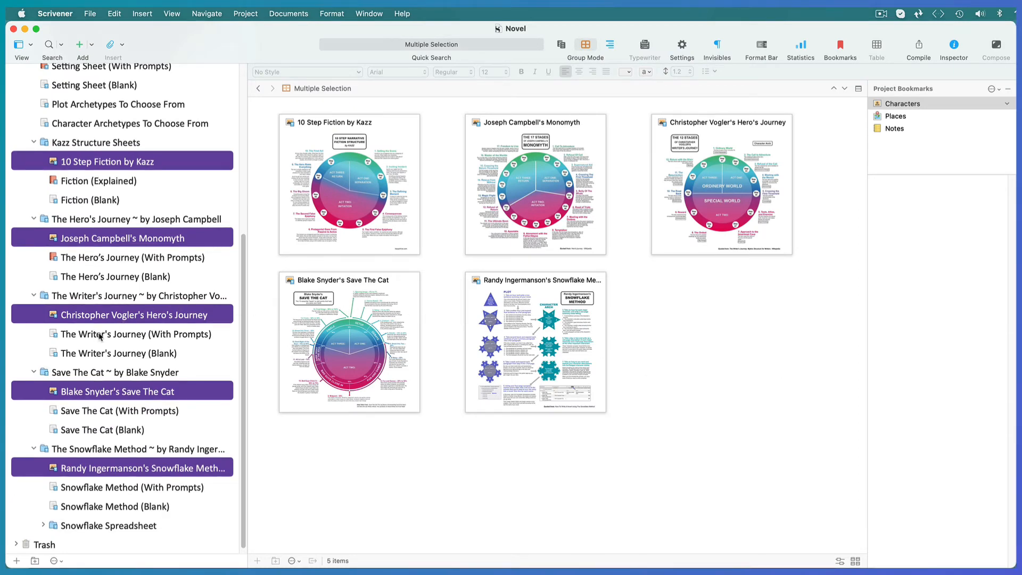
{"action": "left_click", "coordinate": [133, 334]}
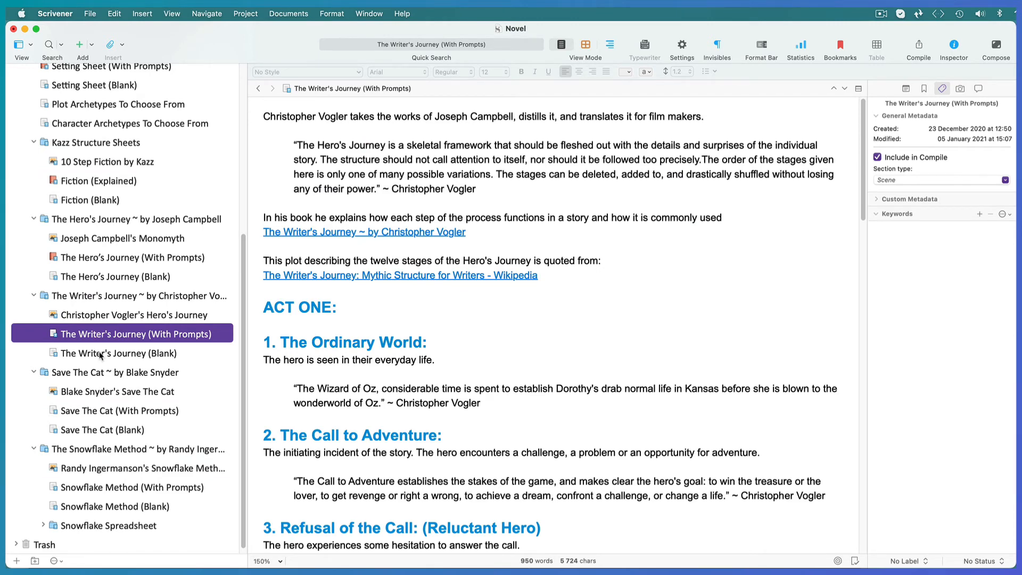
Compare the Writer's Journey Blank and With Prompts sheets, then open Snowflake Spreadsheet
{"action": "left_click", "coordinate": [120, 352]}
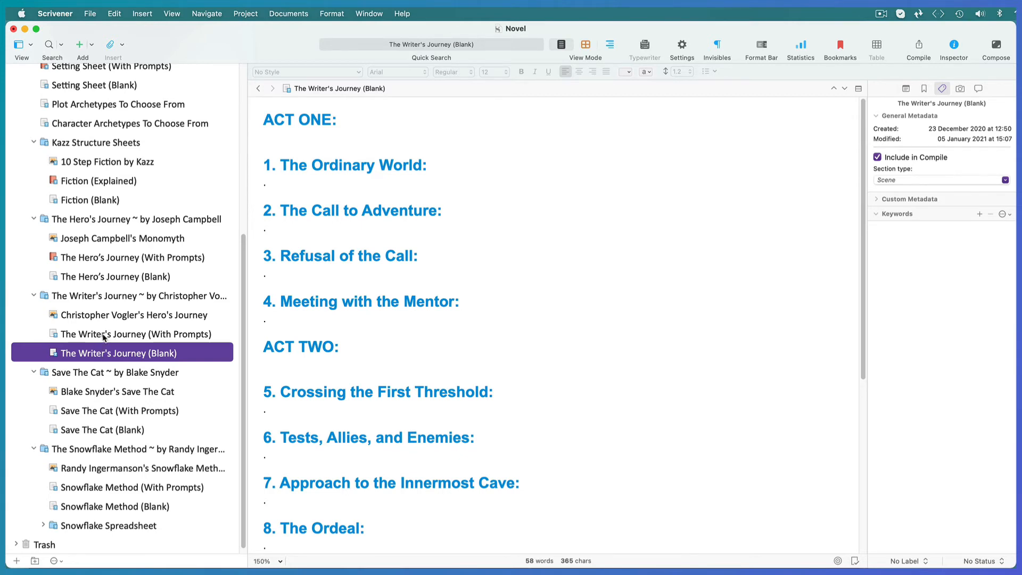
{"action": "left_click", "coordinate": [134, 333]}
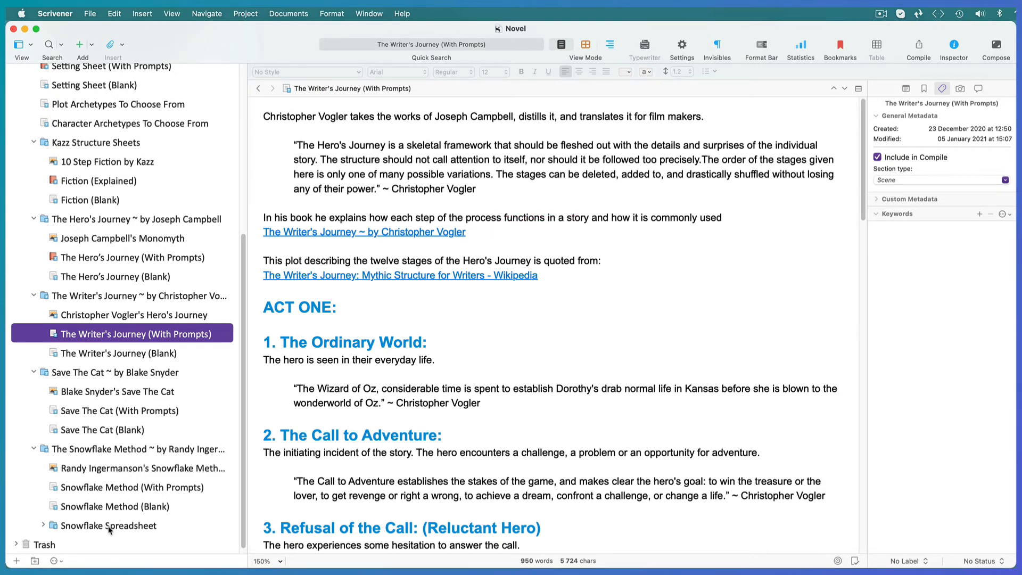
{"action": "left_click", "coordinate": [119, 525]}
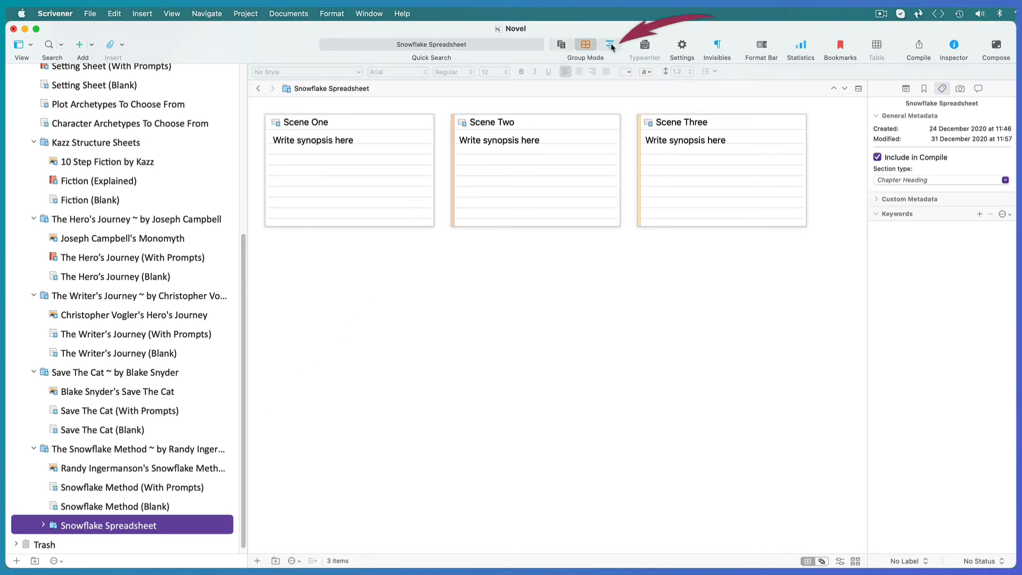
Switch Snowflake Spreadsheet to Outliner view and rename labels to POV Character One–Six
{"action": "left_click", "coordinate": [608, 44]}
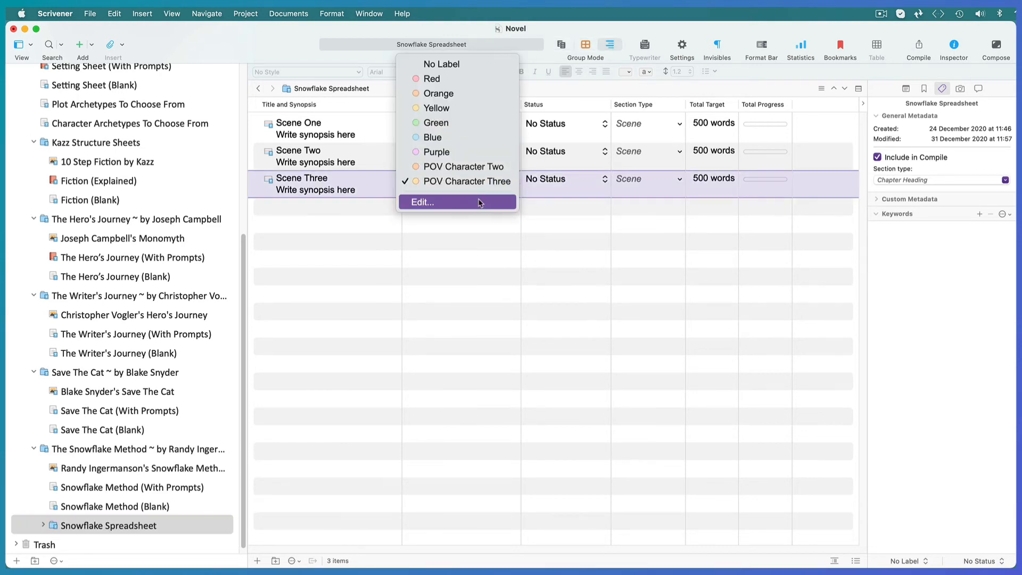
{"action": "left_click", "coordinate": [422, 203]}
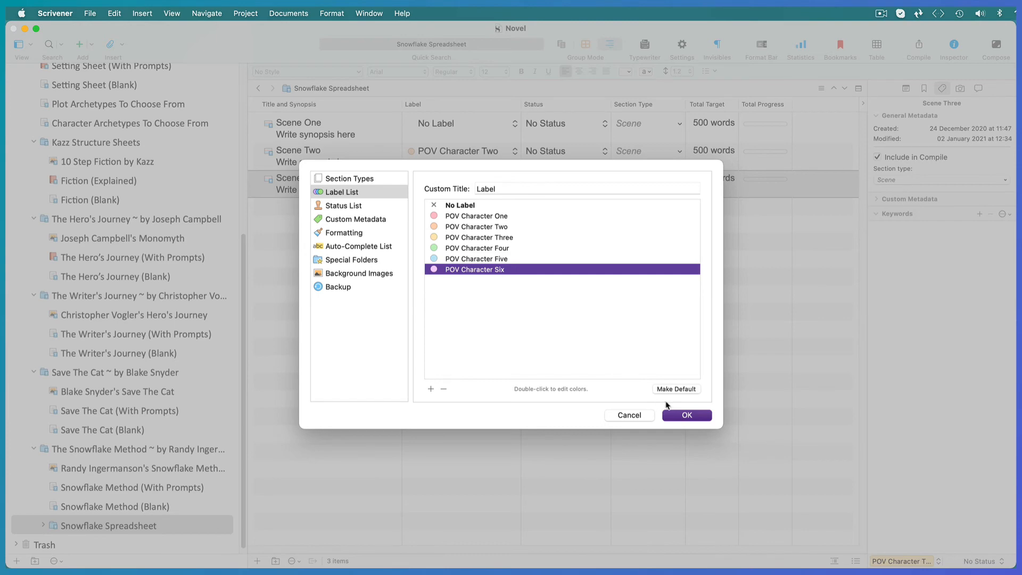
{"action": "left_click", "coordinate": [686, 416]}
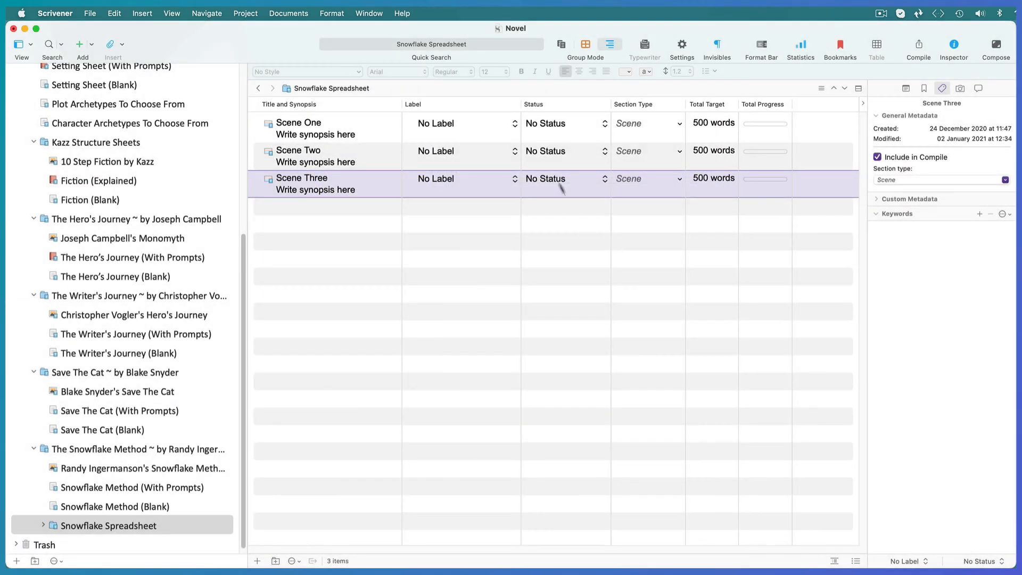
Label Scenes One, Two and Three as POV Character One, Two and Three
{"action": "left_click", "coordinate": [514, 123]}
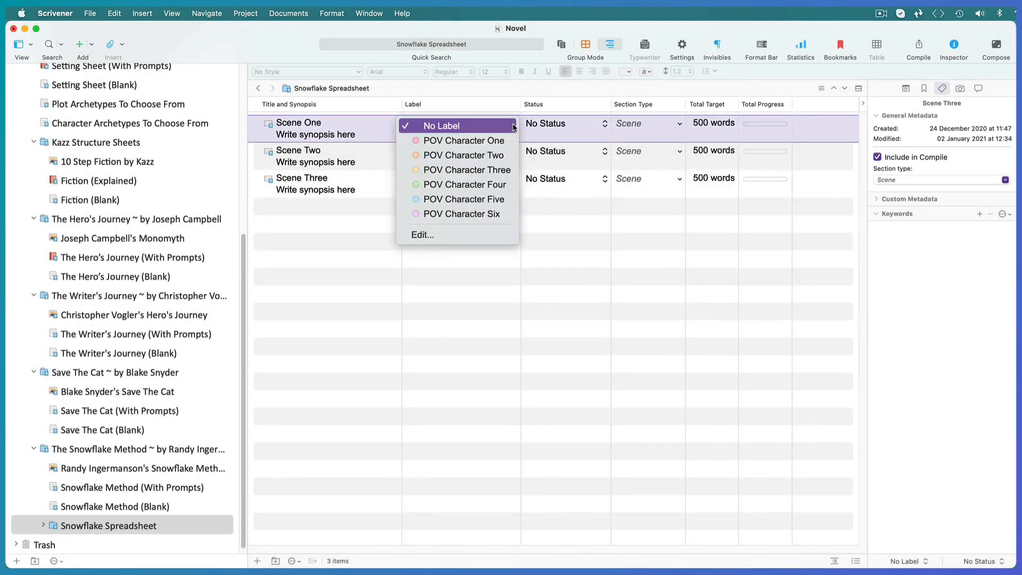
{"action": "left_click", "coordinate": [464, 140]}
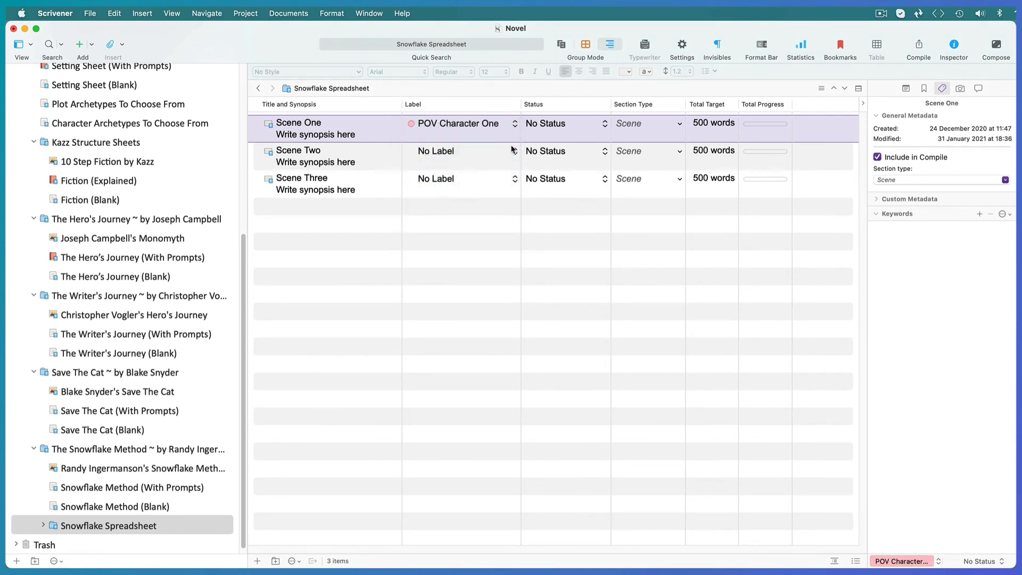
{"action": "left_click", "coordinate": [460, 151]}
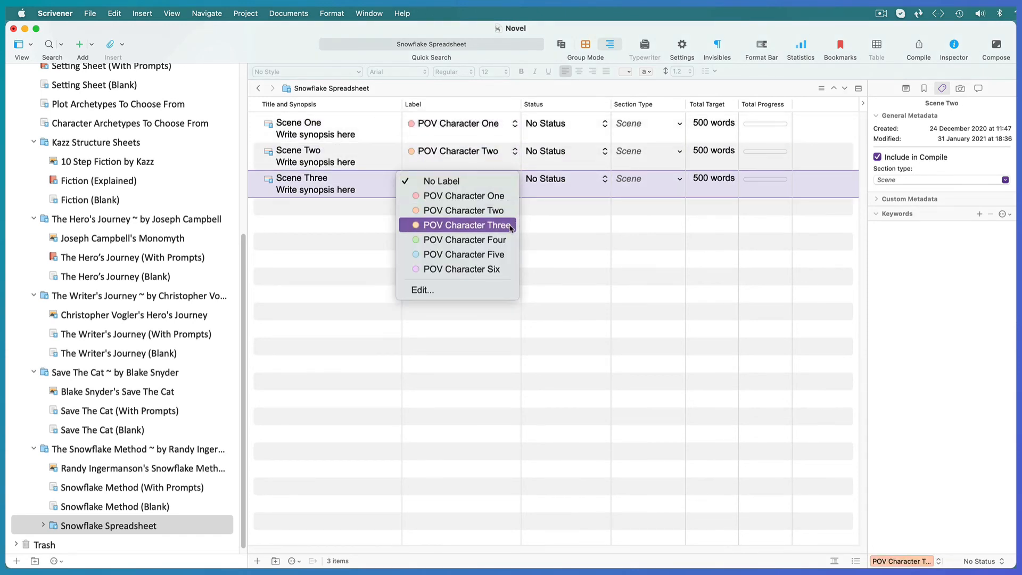
{"action": "left_click", "coordinate": [466, 225]}
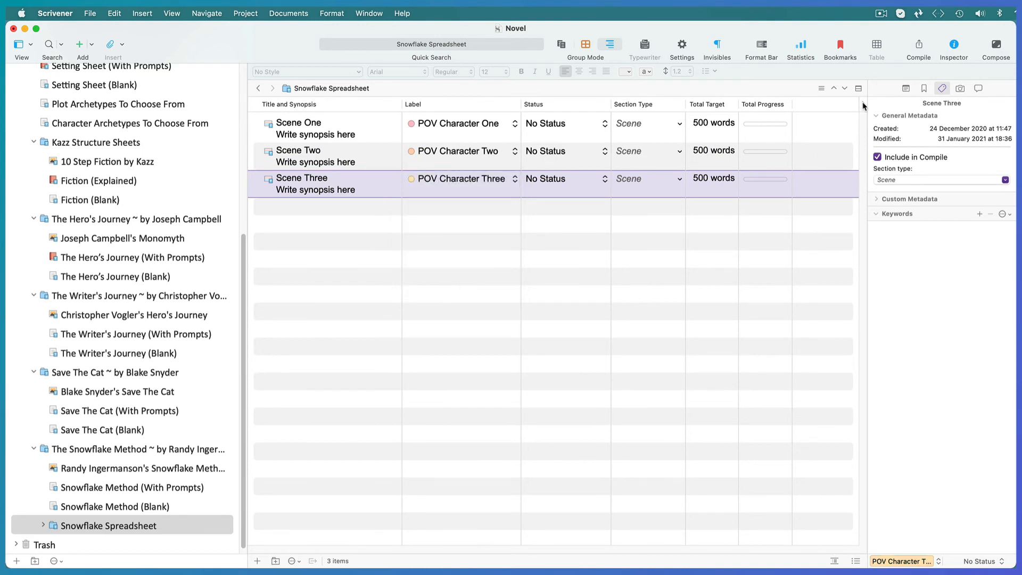
Hide the Status, Section Type, Total Target and Total Progress outline columns
{"action": "left_click", "coordinate": [862, 104]}
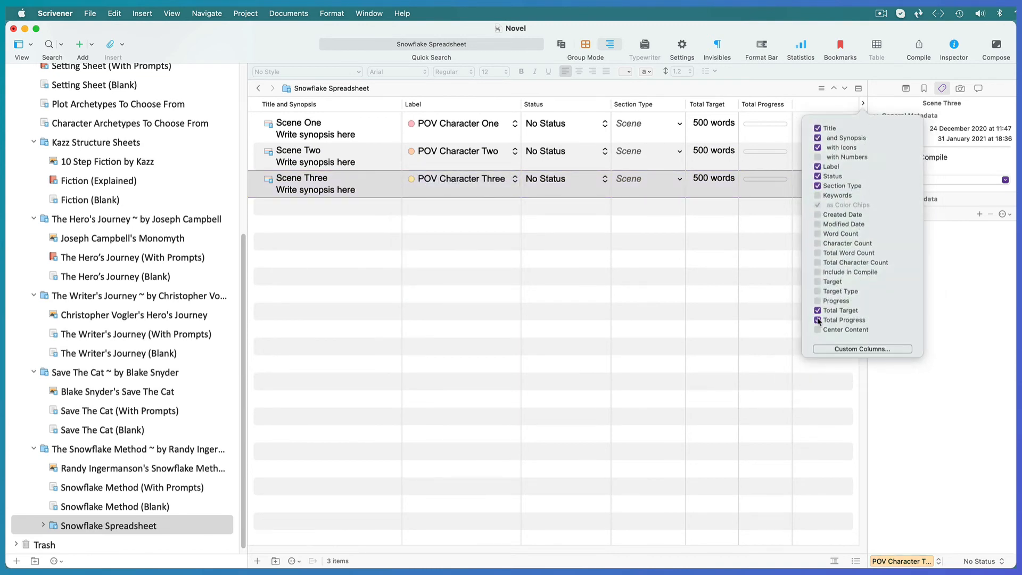
{"action": "left_click", "coordinate": [818, 309]}
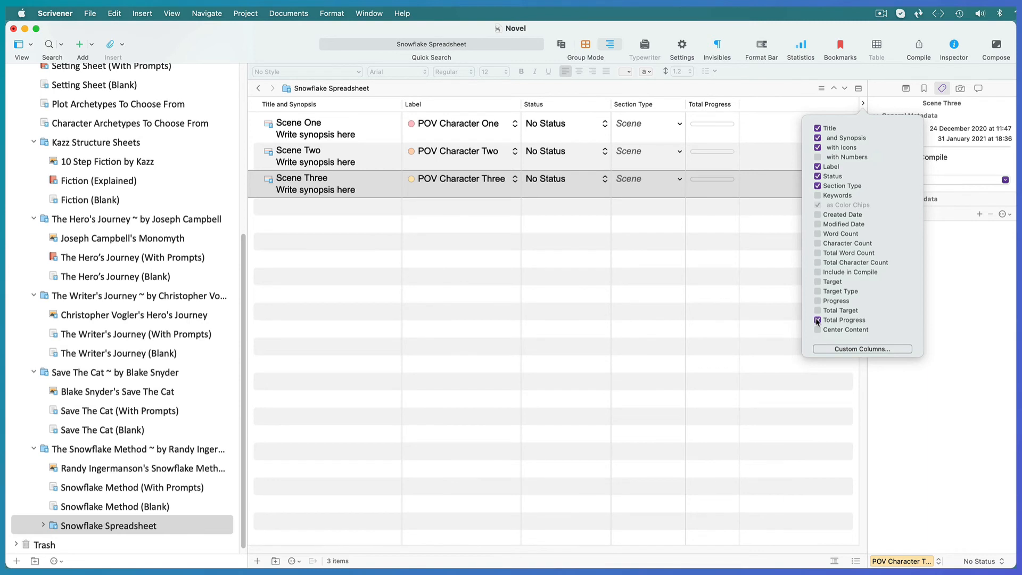
{"action": "left_click", "coordinate": [818, 319]}
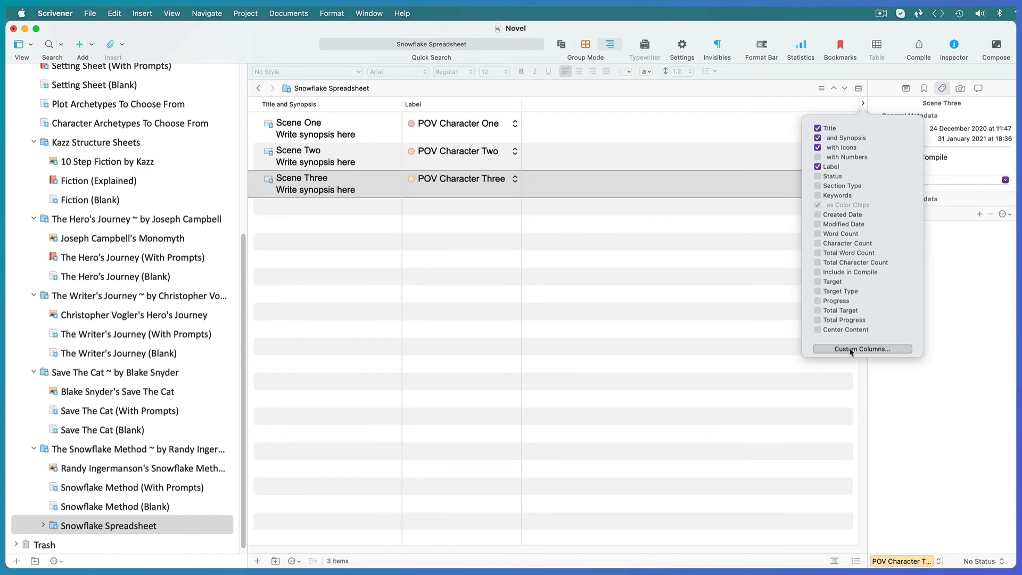
Add Conflict and Disaster custom metadata fields through Custom Columns
{"action": "left_click", "coordinate": [861, 348]}
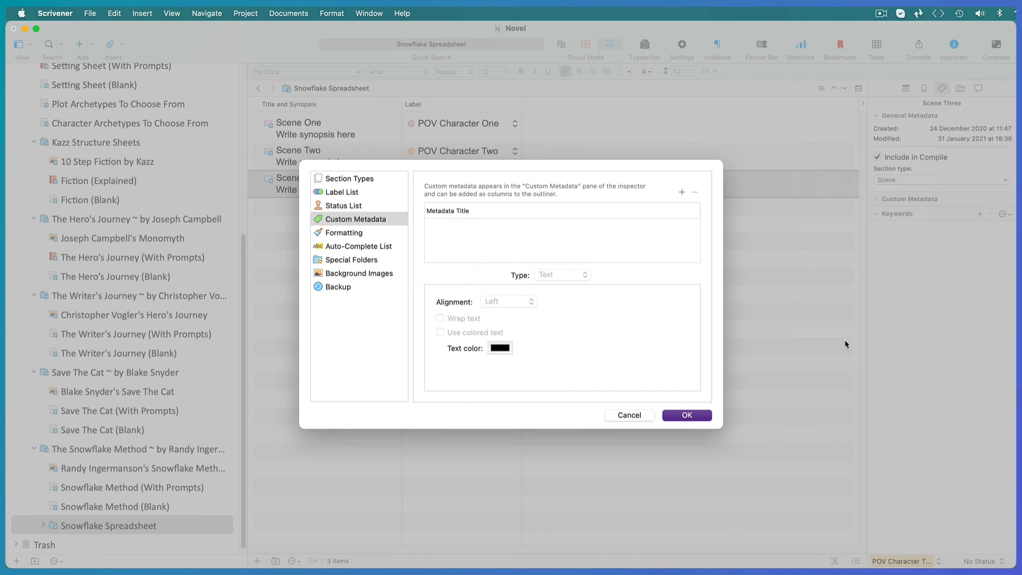
{"action": "mouse_move", "coordinate": [821, 316]}
{"action": "type", "text": "C"}
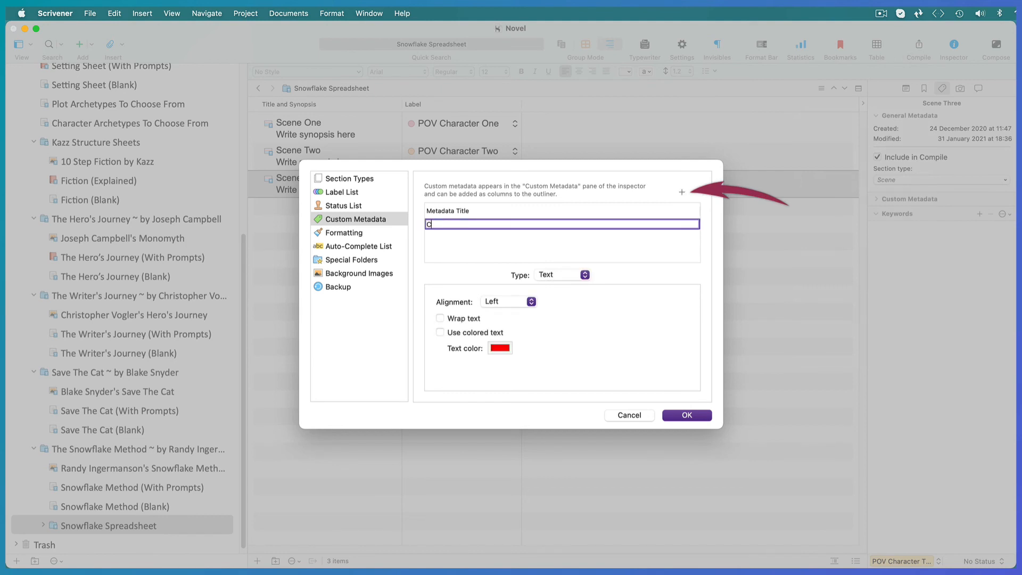
{"action": "type", "text": "onflict"}
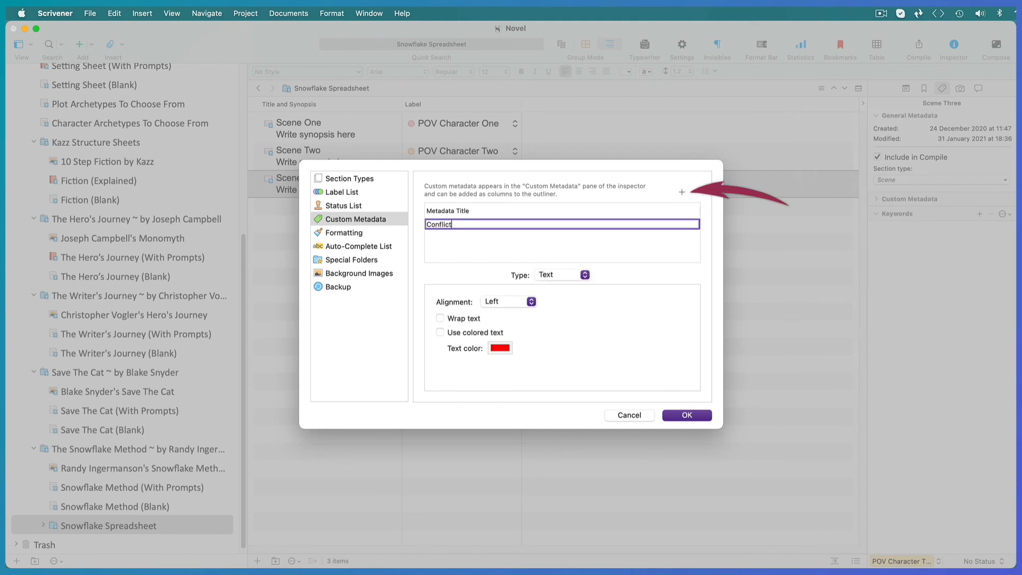
{"action": "left_click", "coordinate": [682, 192]}
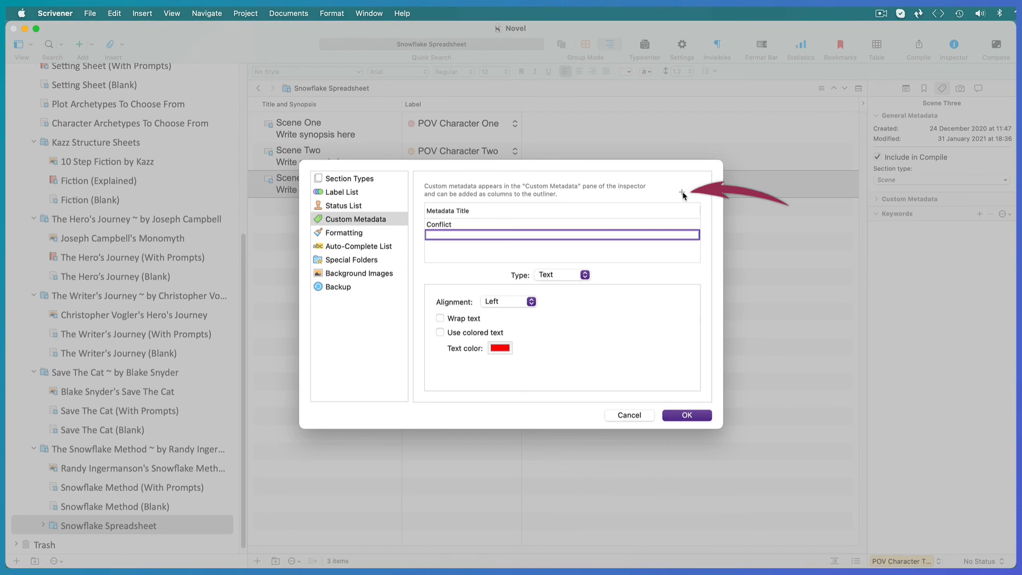
{"action": "type", "text": "Disaster"}
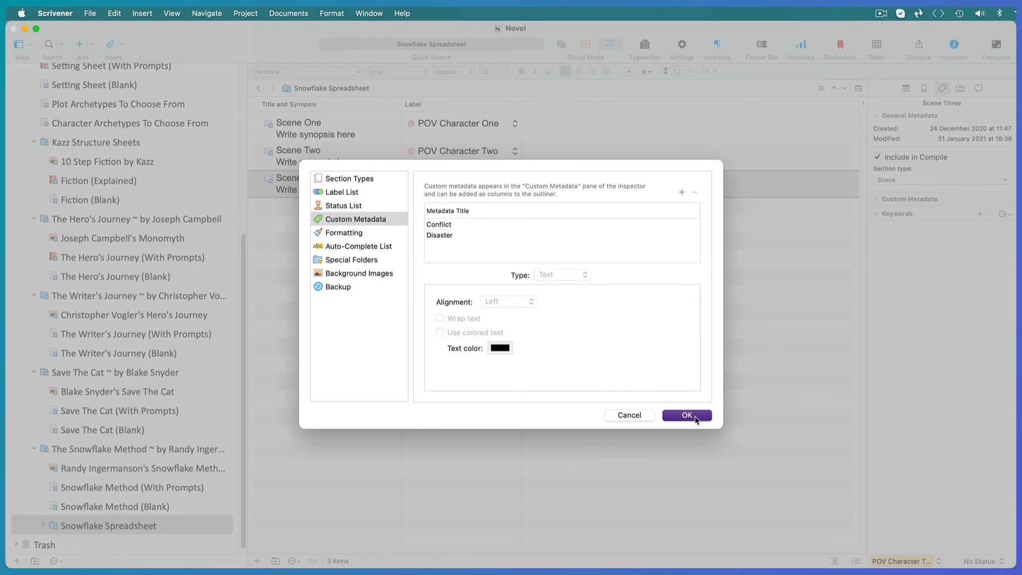
{"action": "left_click", "coordinate": [686, 415]}
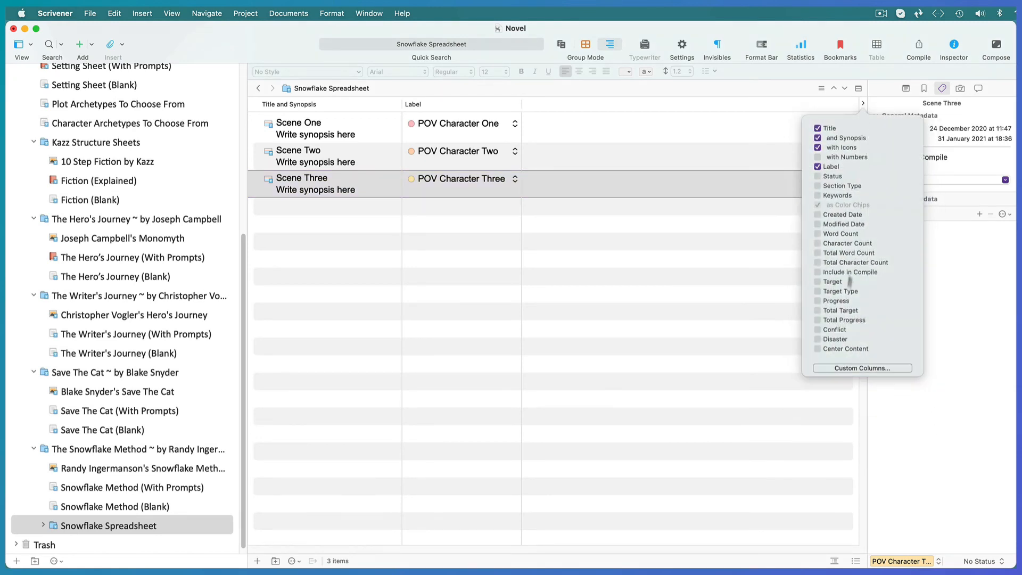
Show the Conflict and Disaster columns and enter 'Conflict Here' as Scene One's conflict
{"action": "left_click", "coordinate": [819, 329]}
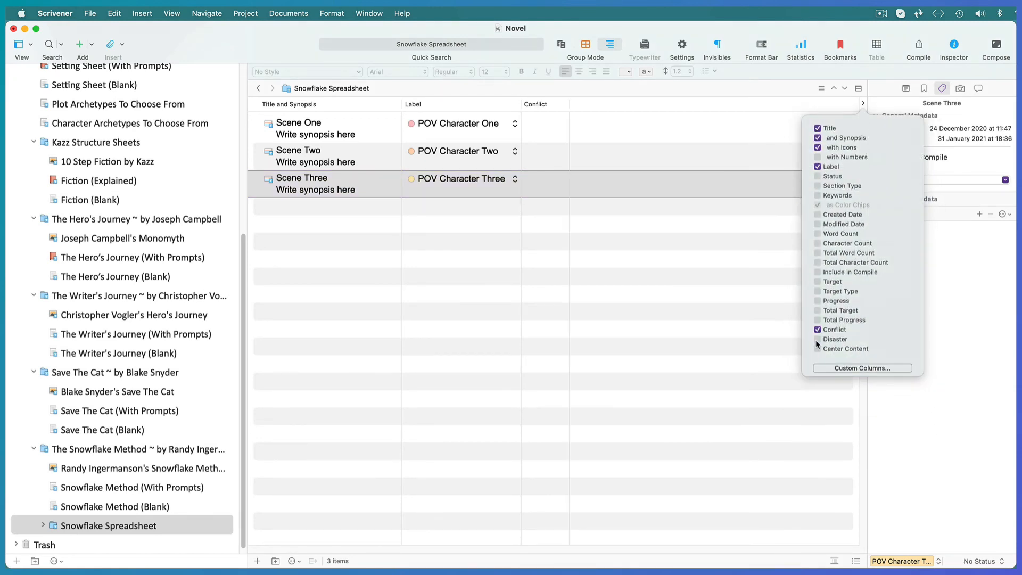
{"action": "left_click", "coordinate": [818, 339]}
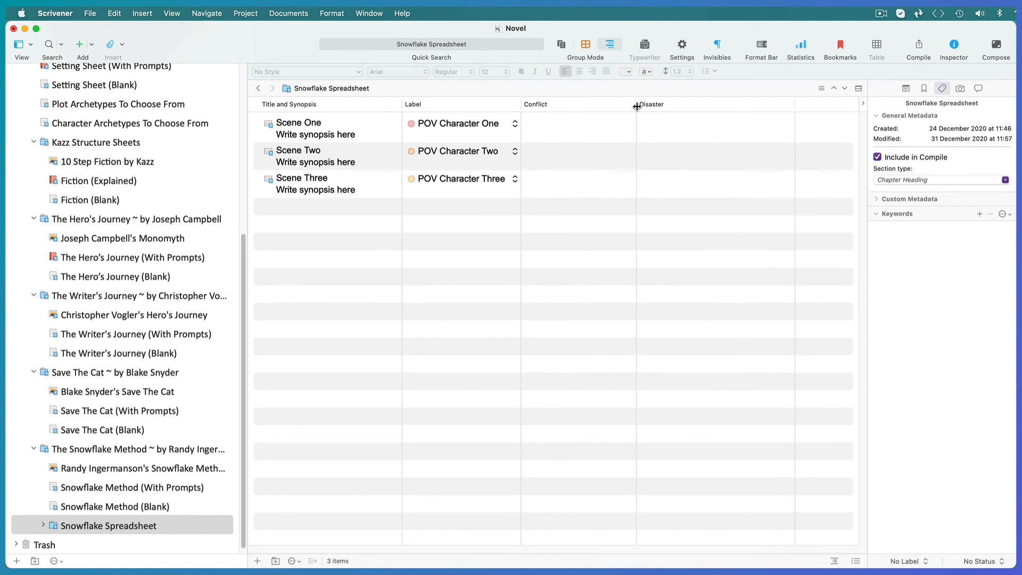
{"action": "left_click", "coordinate": [577, 128]}
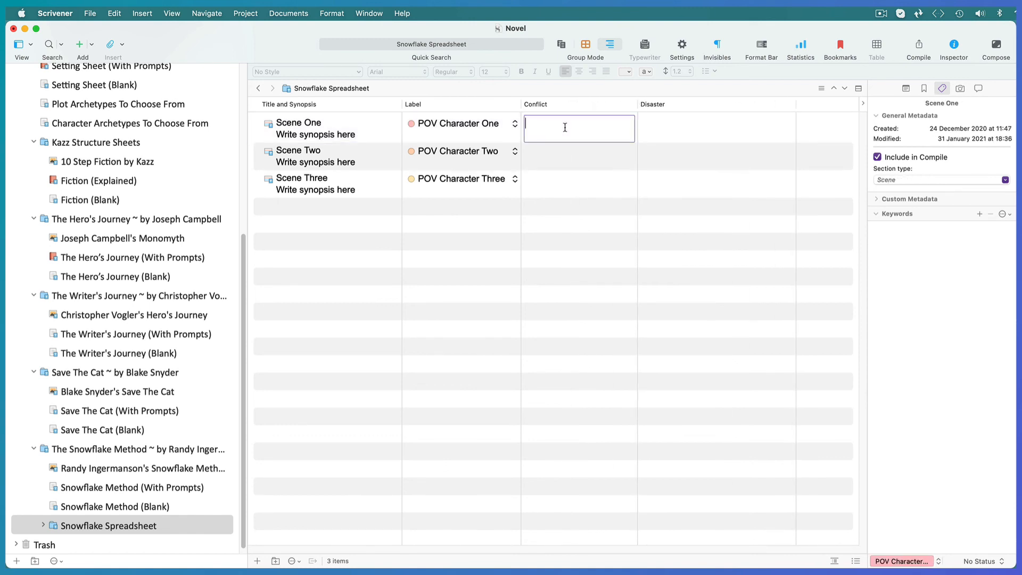
{"action": "type", "text": "Conflict Here"}
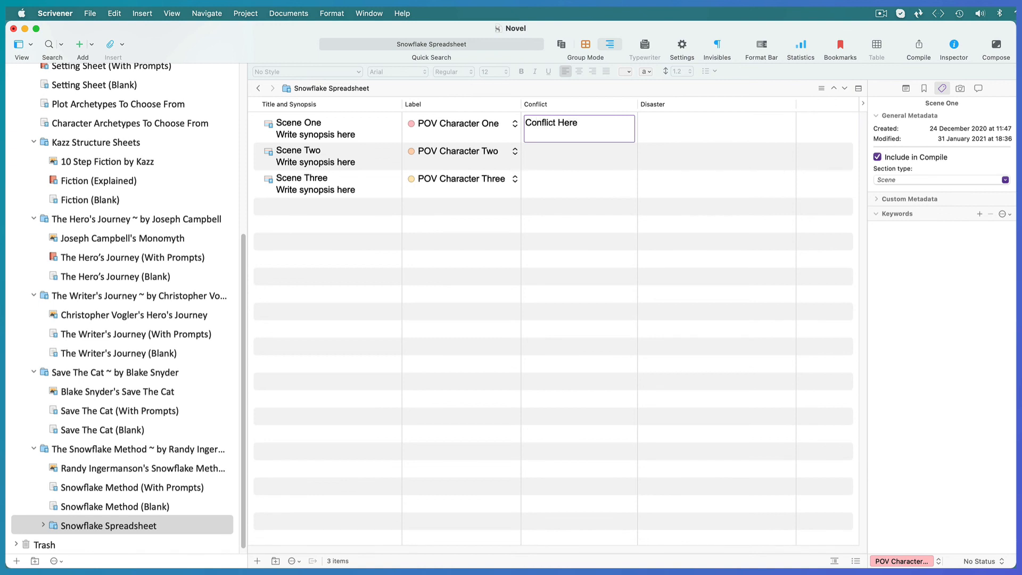
{"action": "type", "text": "D"}
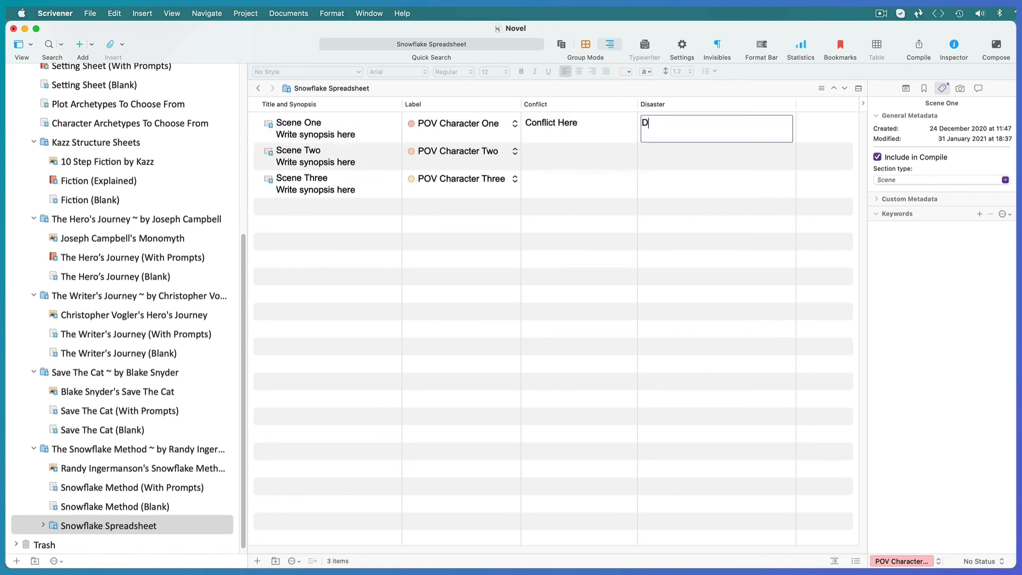